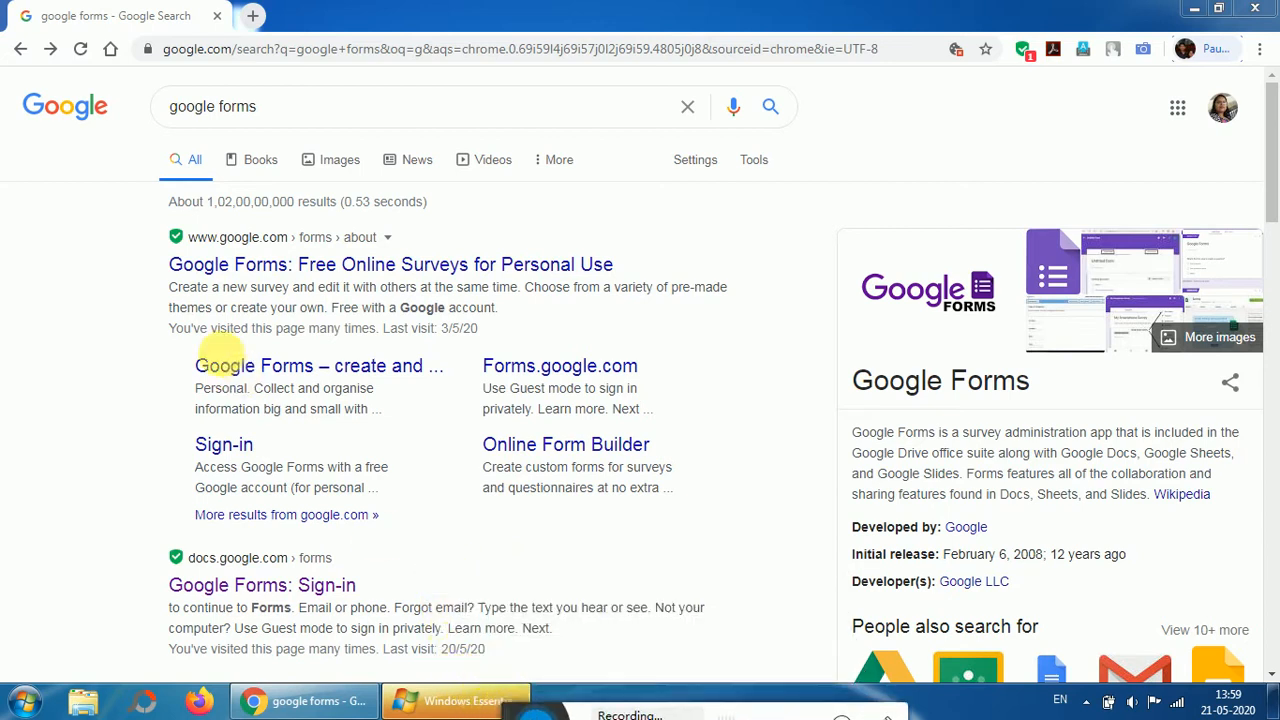
mouse_move(220, 264)
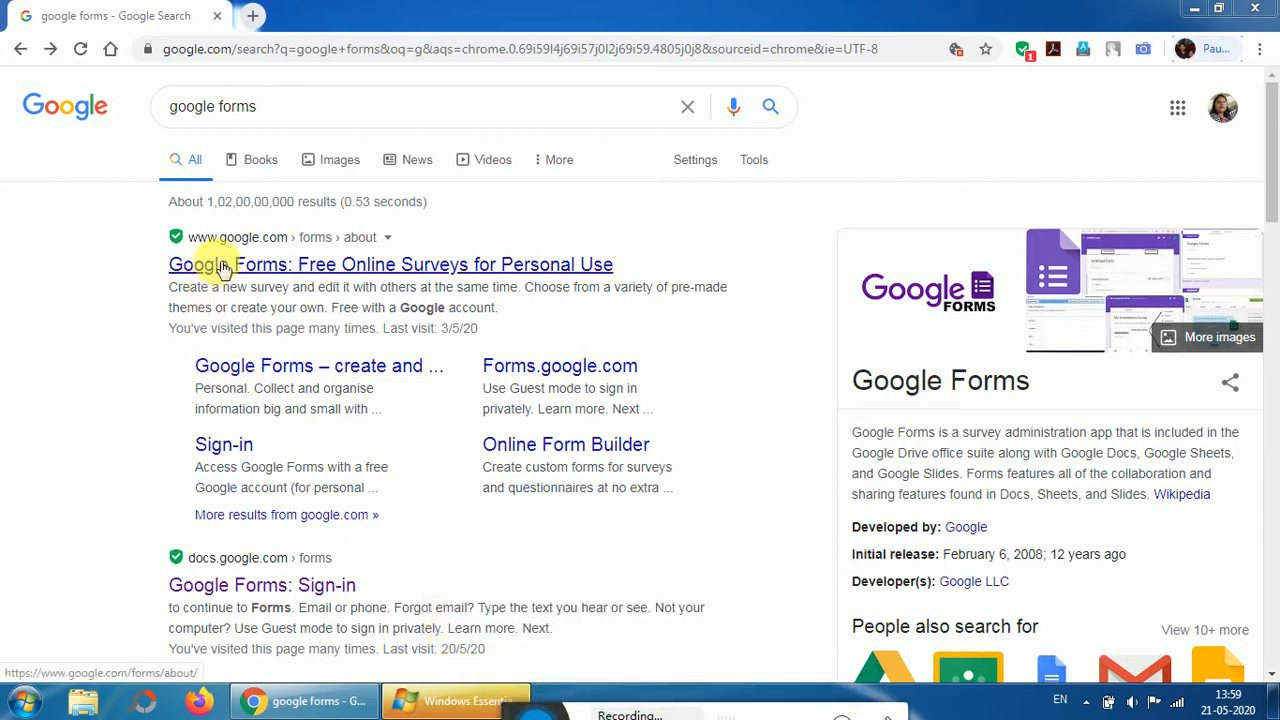
mouse_move(262, 584)
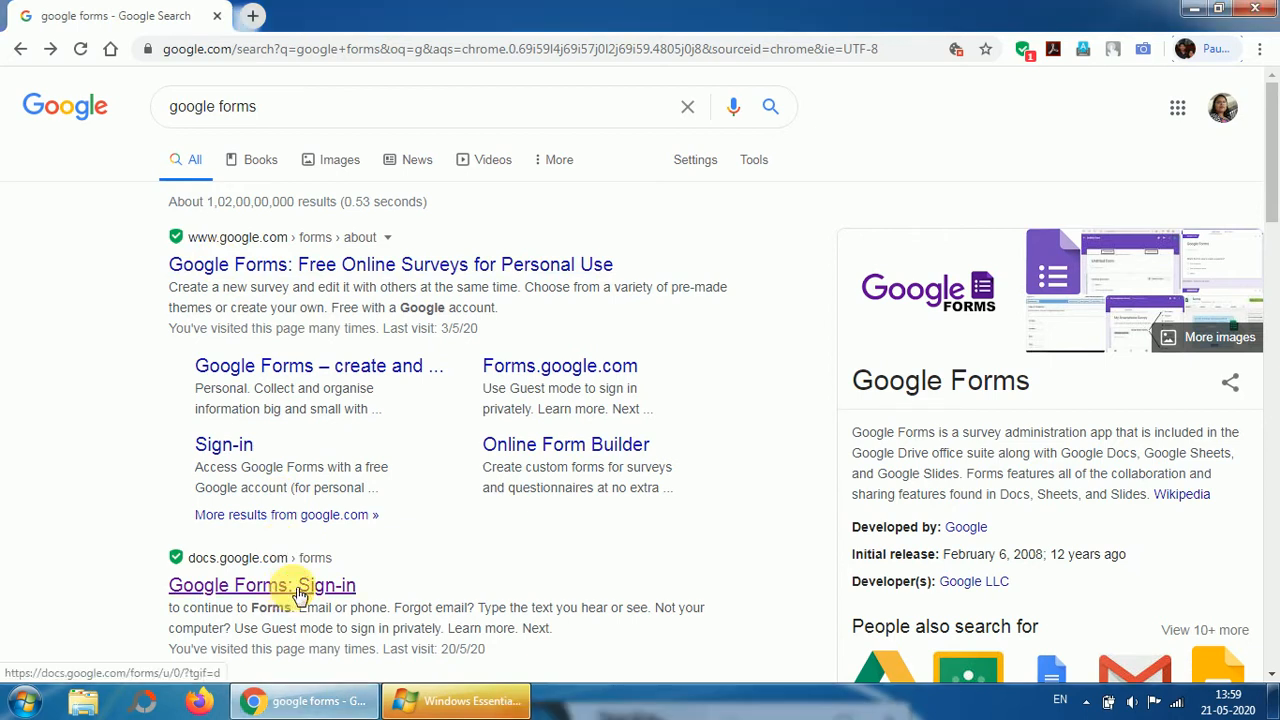
Step: Open the 'Google Forms: Sign-in' result from the Google search page
left_click(260, 584)
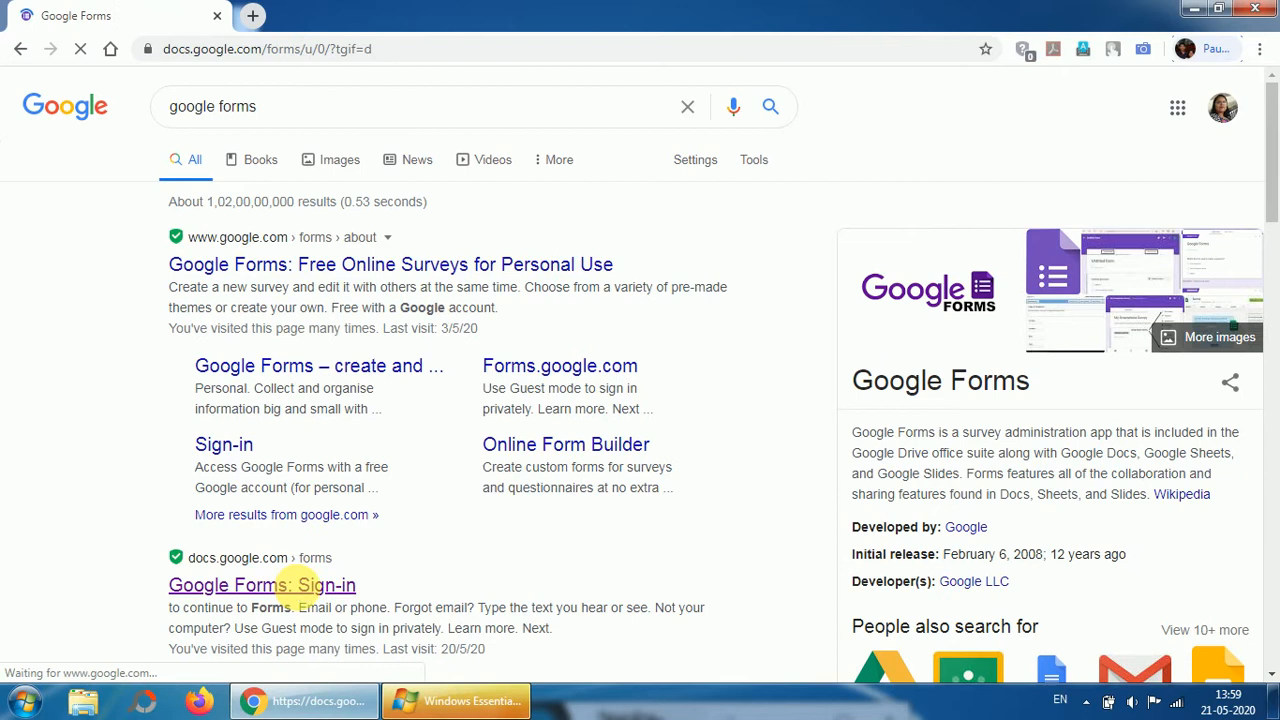
Step: Load the Google Forms home page and bring the Recent forms section into view
left_click(260, 584)
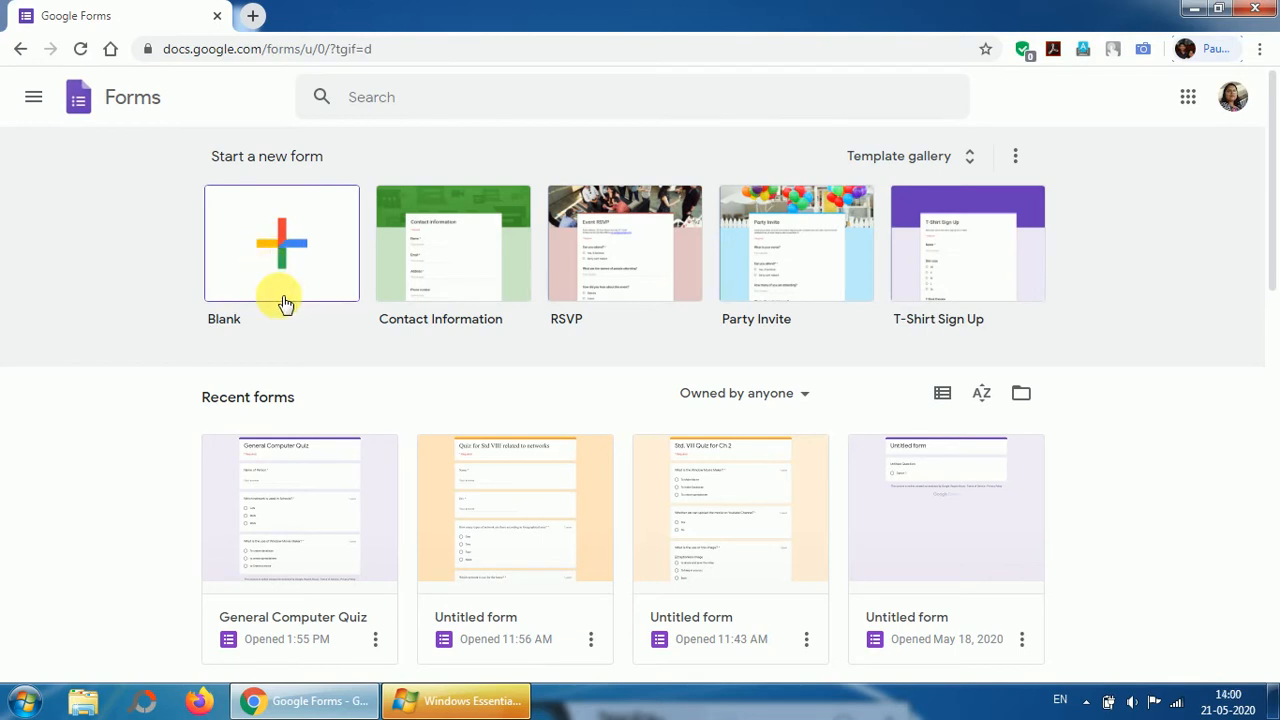
scroll("down", 3)
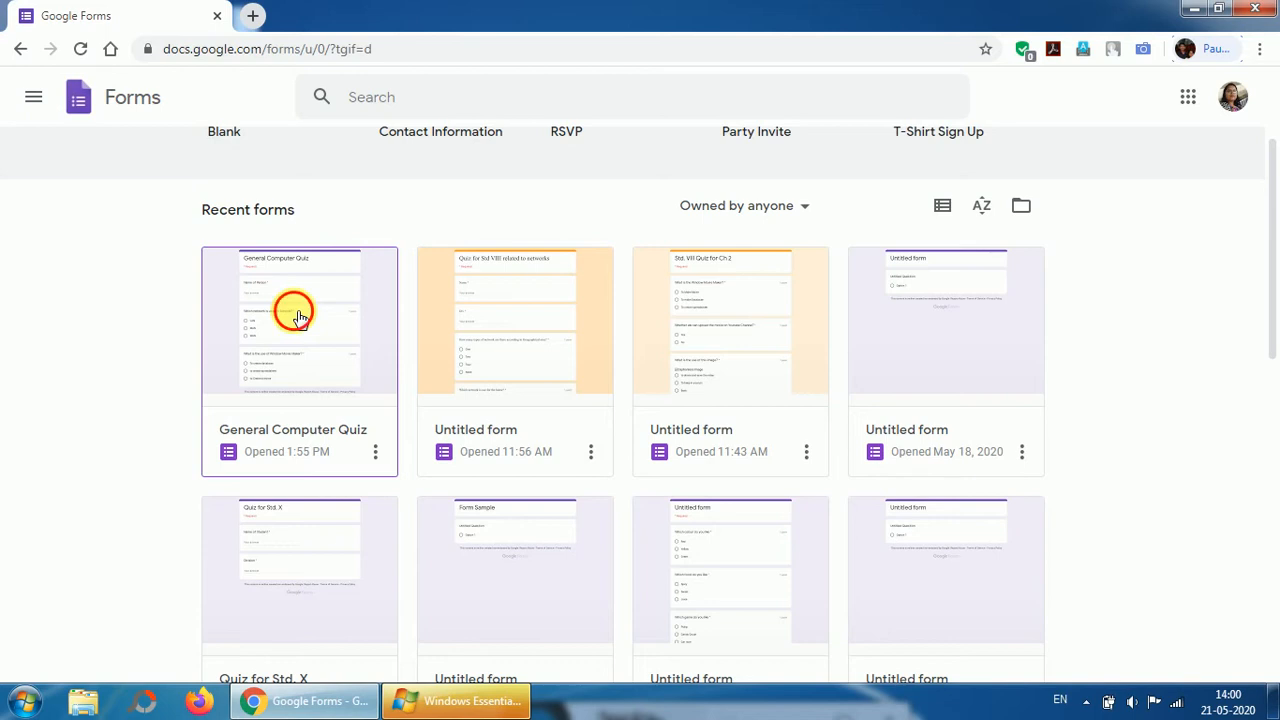
Step: Open the General Computer Quiz form from Recent forms for editing
left_click(300, 320)
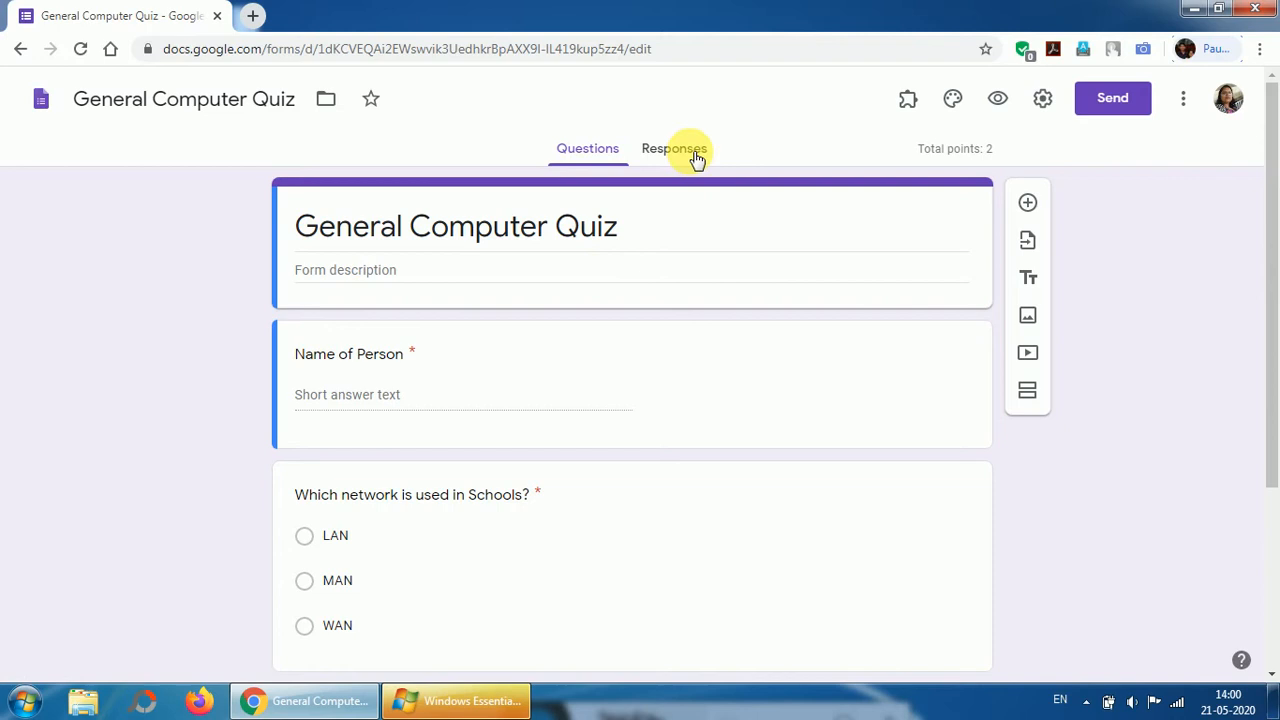
mouse_move(1044, 98)
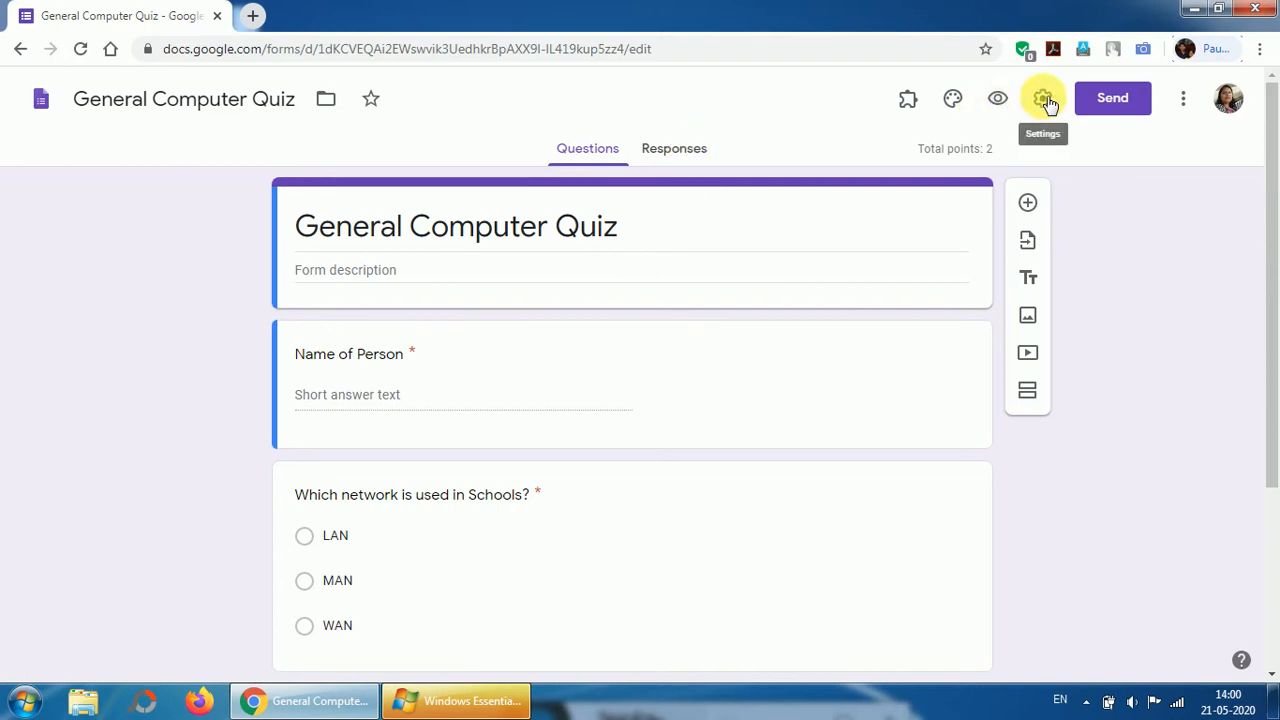
Step: In Settings, toggle 'Make this a quiz' off and on leaving it enabled, then view Presentation options
left_click(1042, 98)
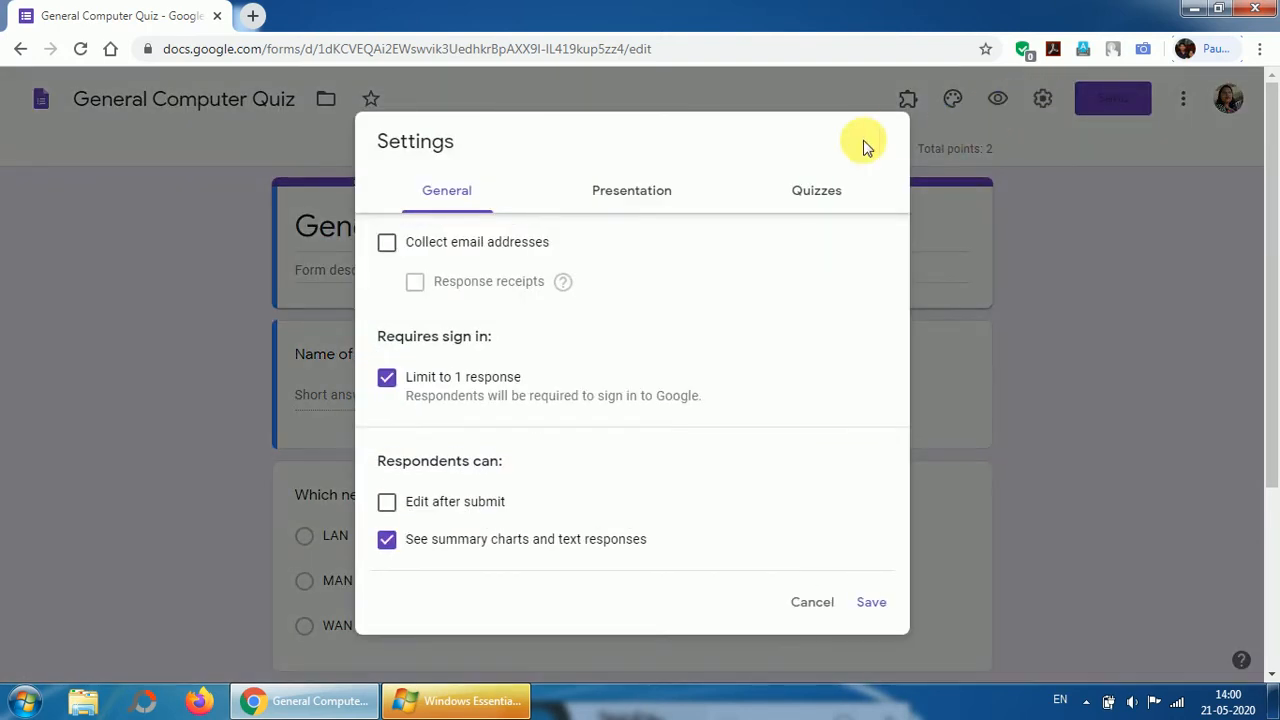
left_click(816, 190)
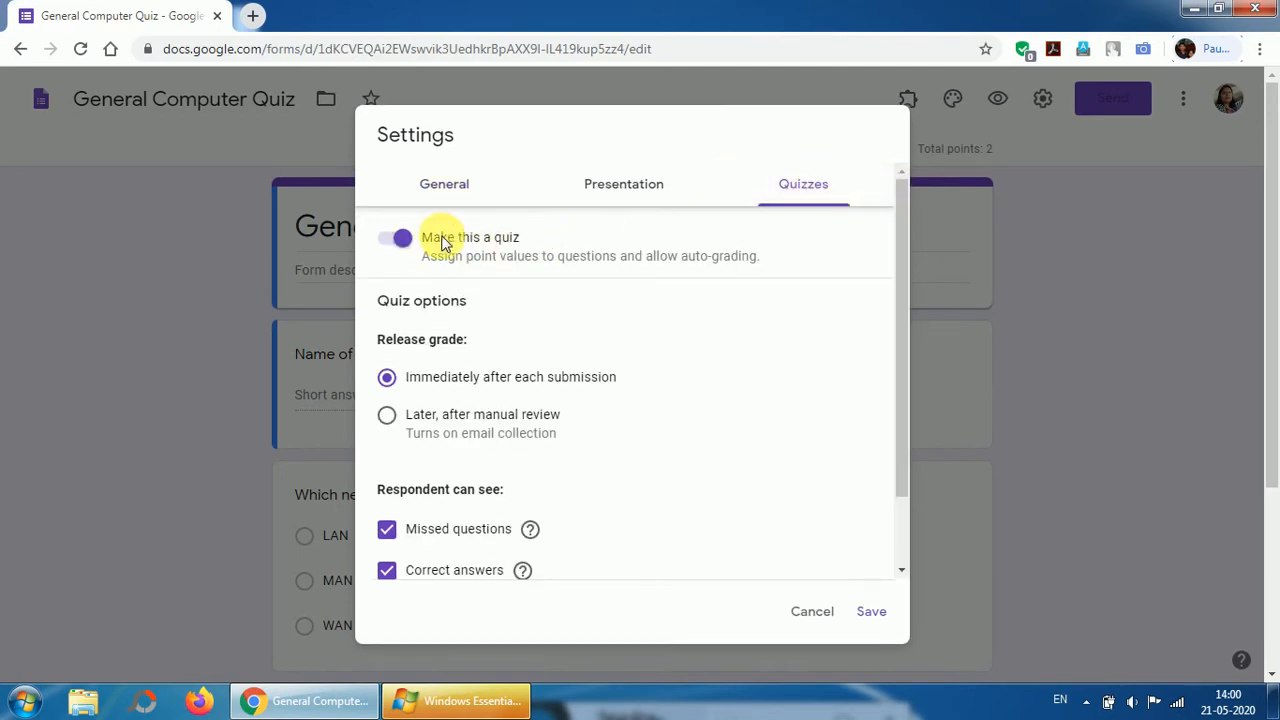
left_click(396, 236)
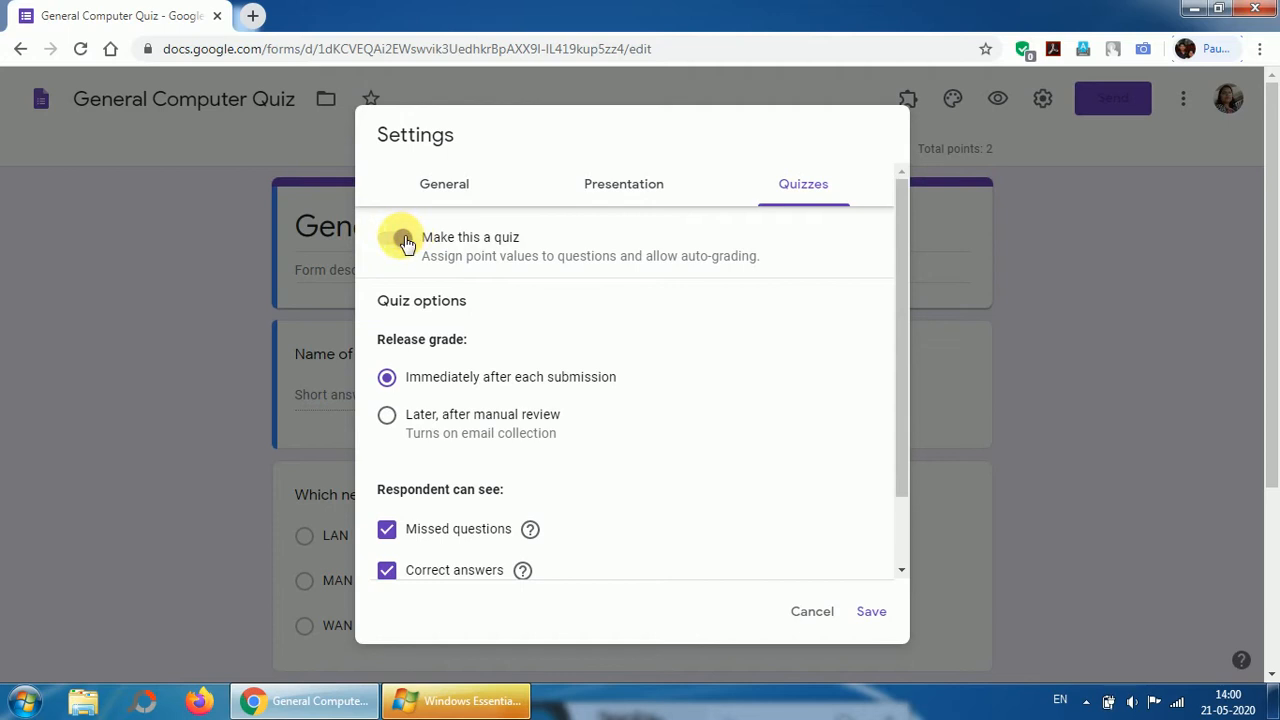
left_click(396, 236)
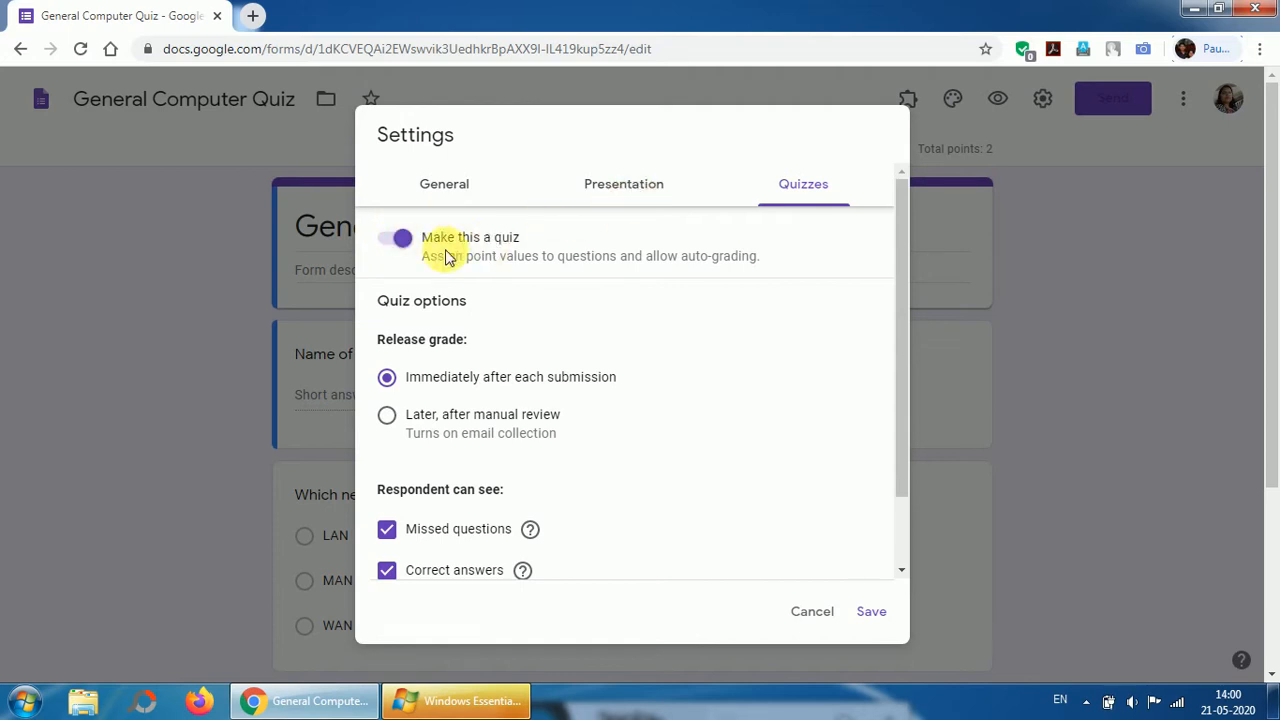
left_click(394, 236)
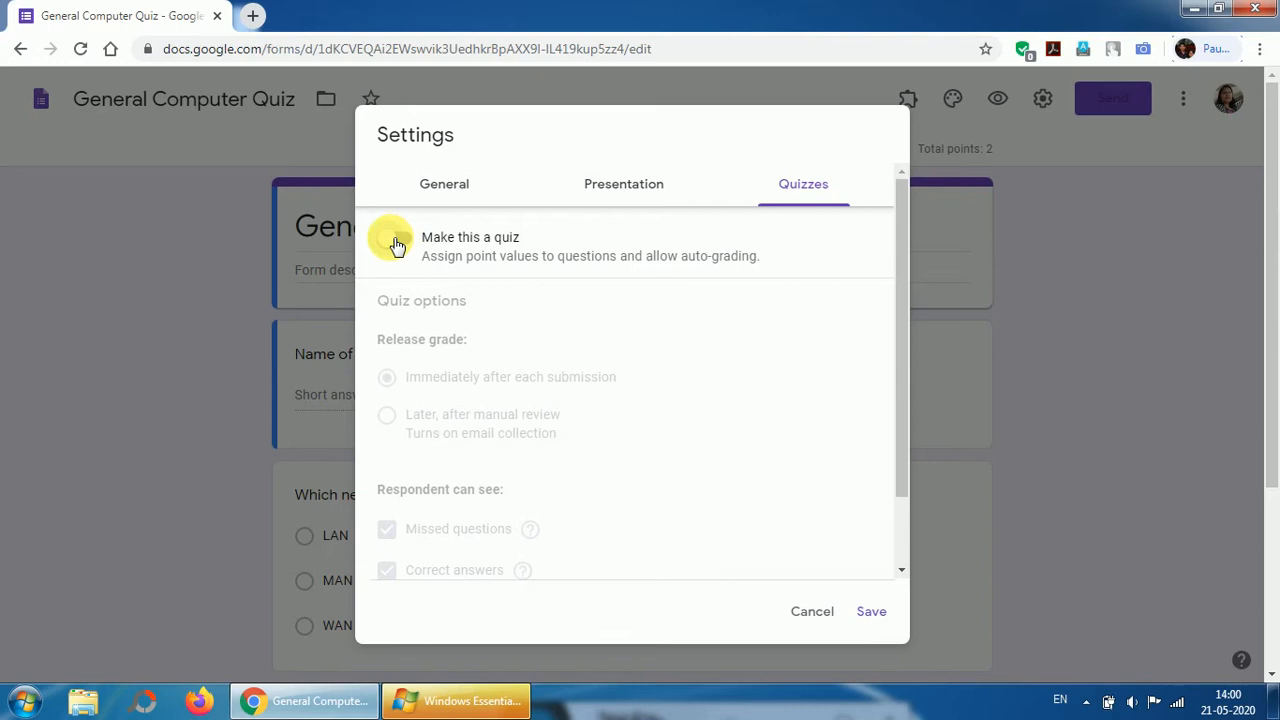
left_click(396, 238)
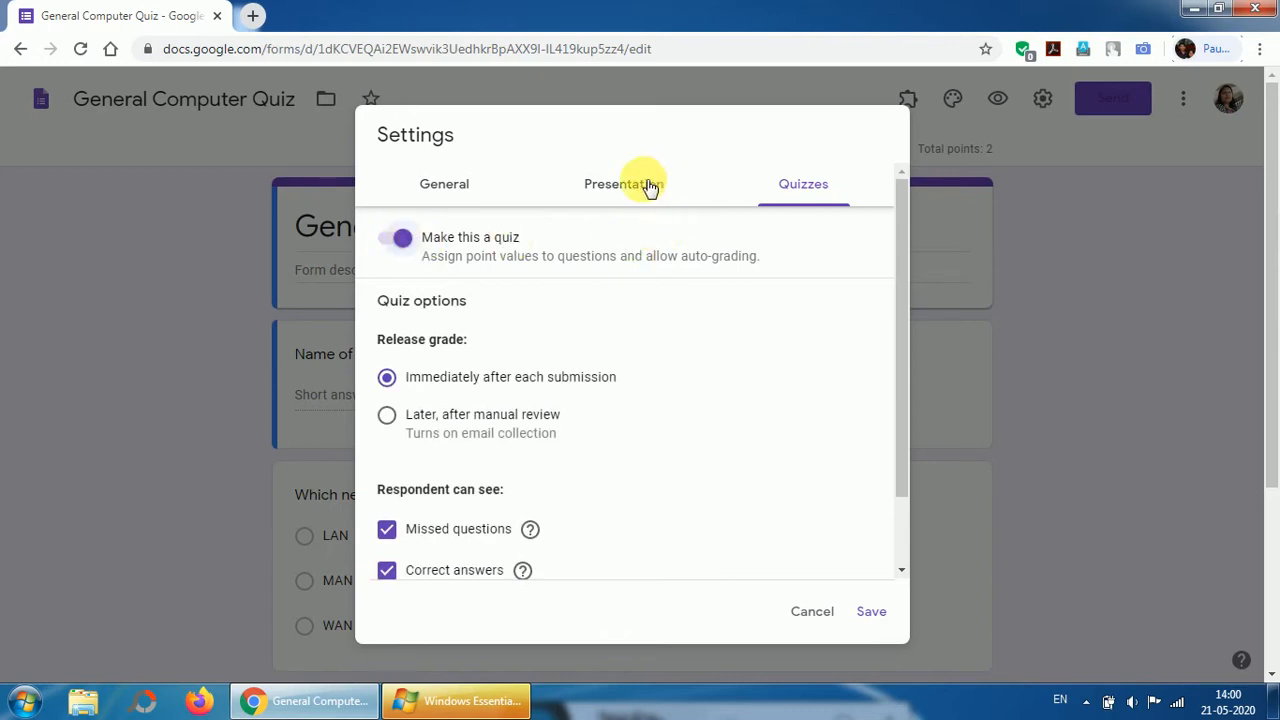
left_click(624, 184)
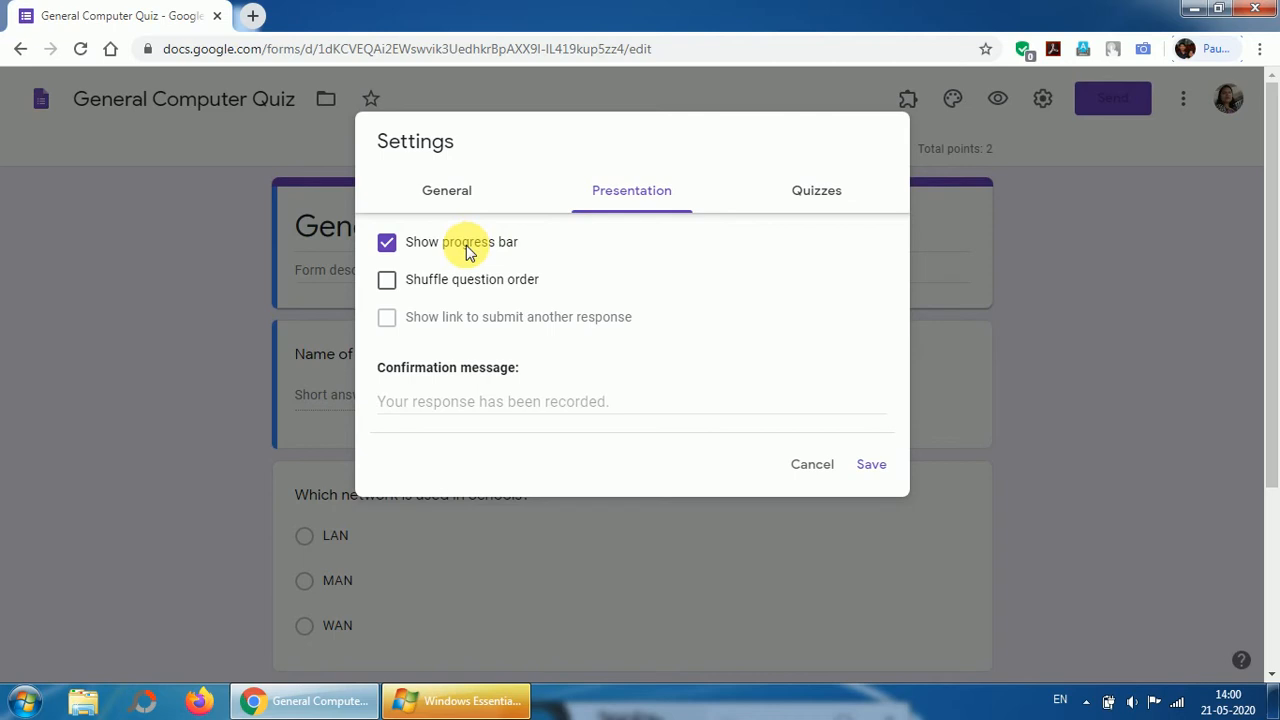
mouse_move(456, 224)
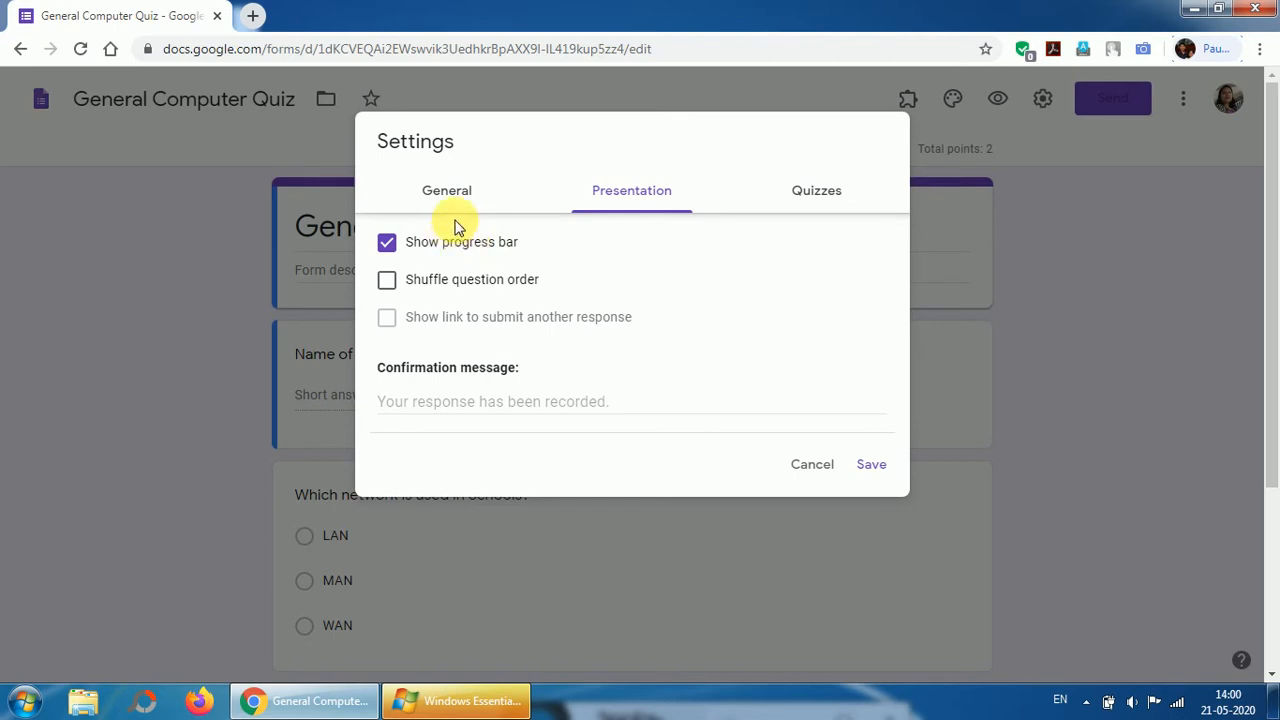
Step: Review the General settings (one response, sign-in required) and save them
left_click(446, 190)
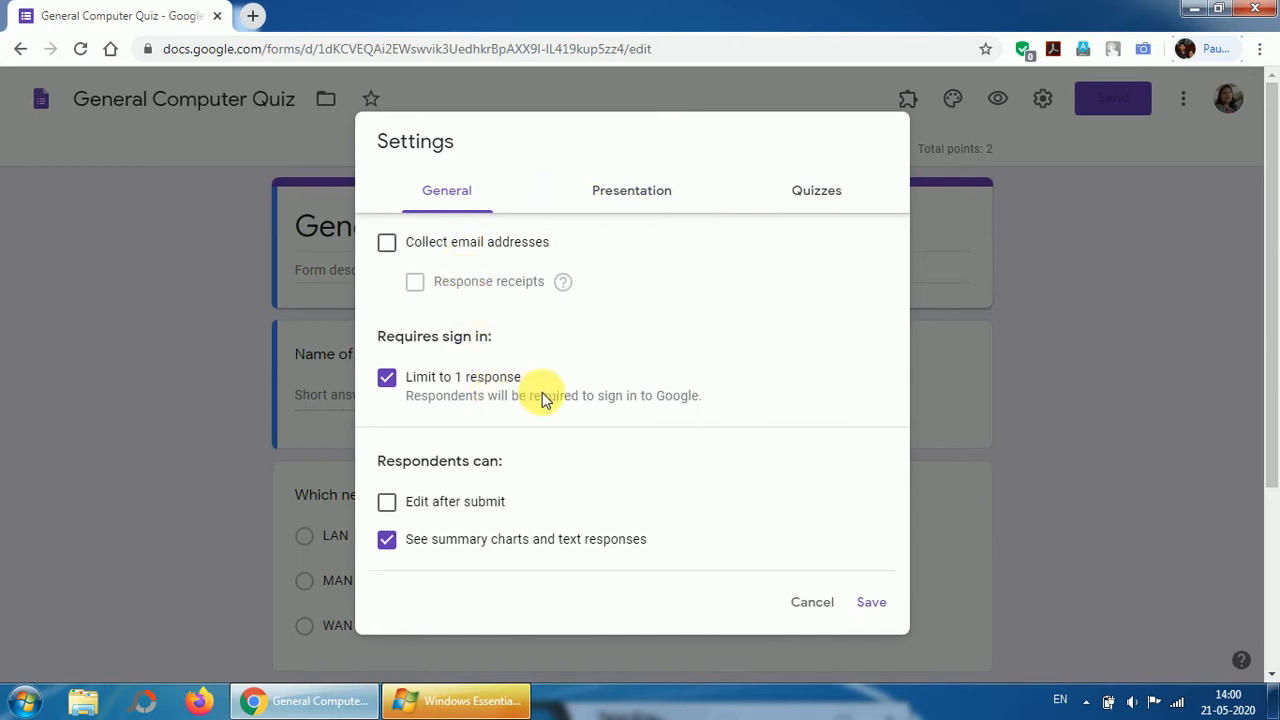
mouse_move(504, 390)
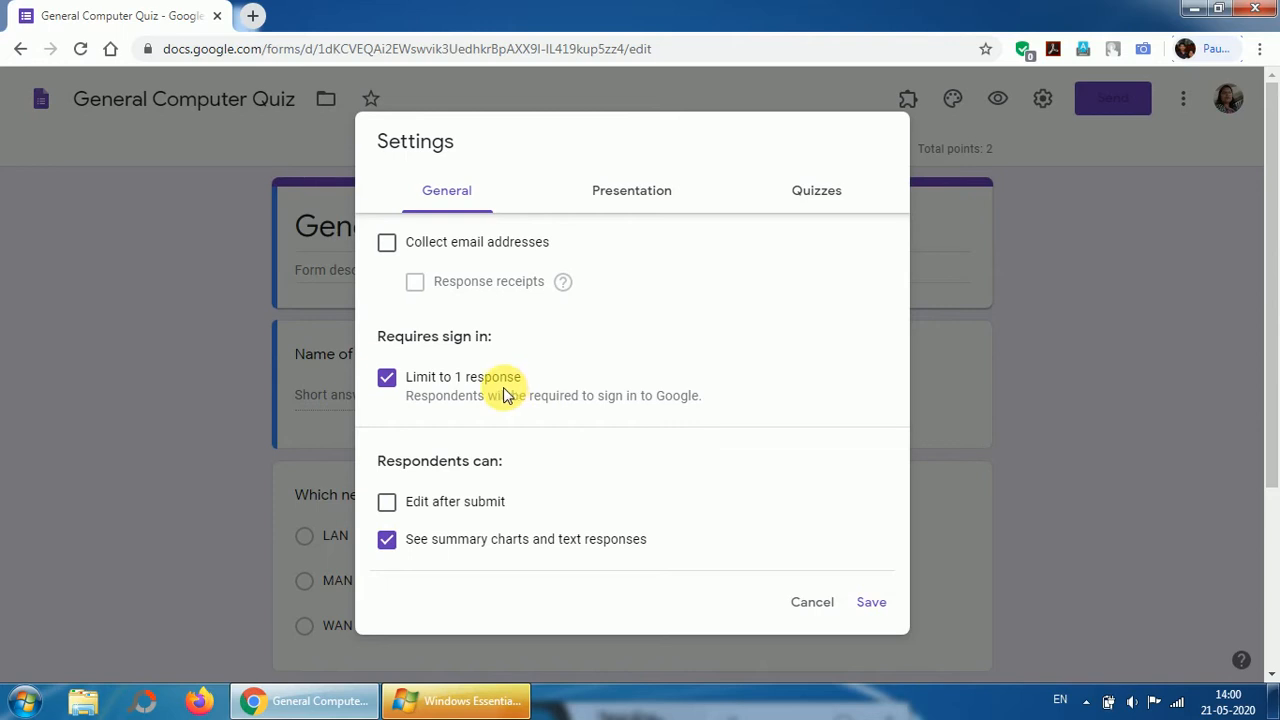
mouse_move(500, 396)
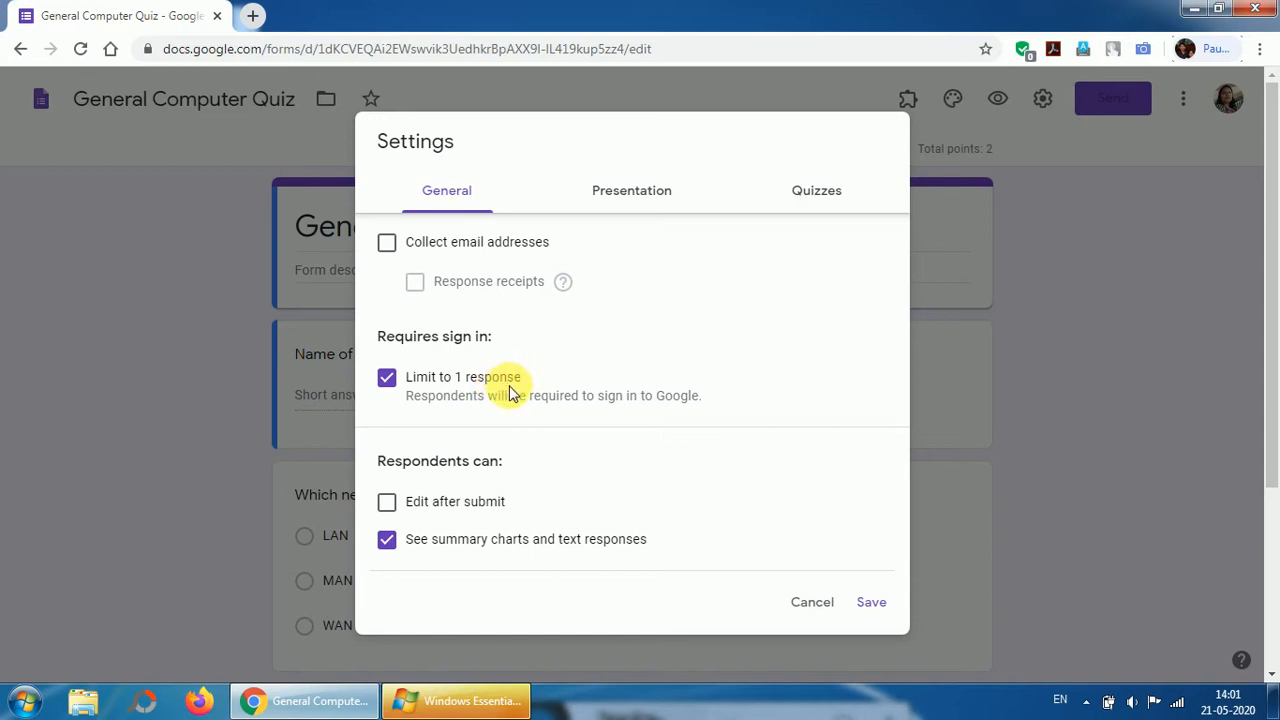
mouse_move(532, 396)
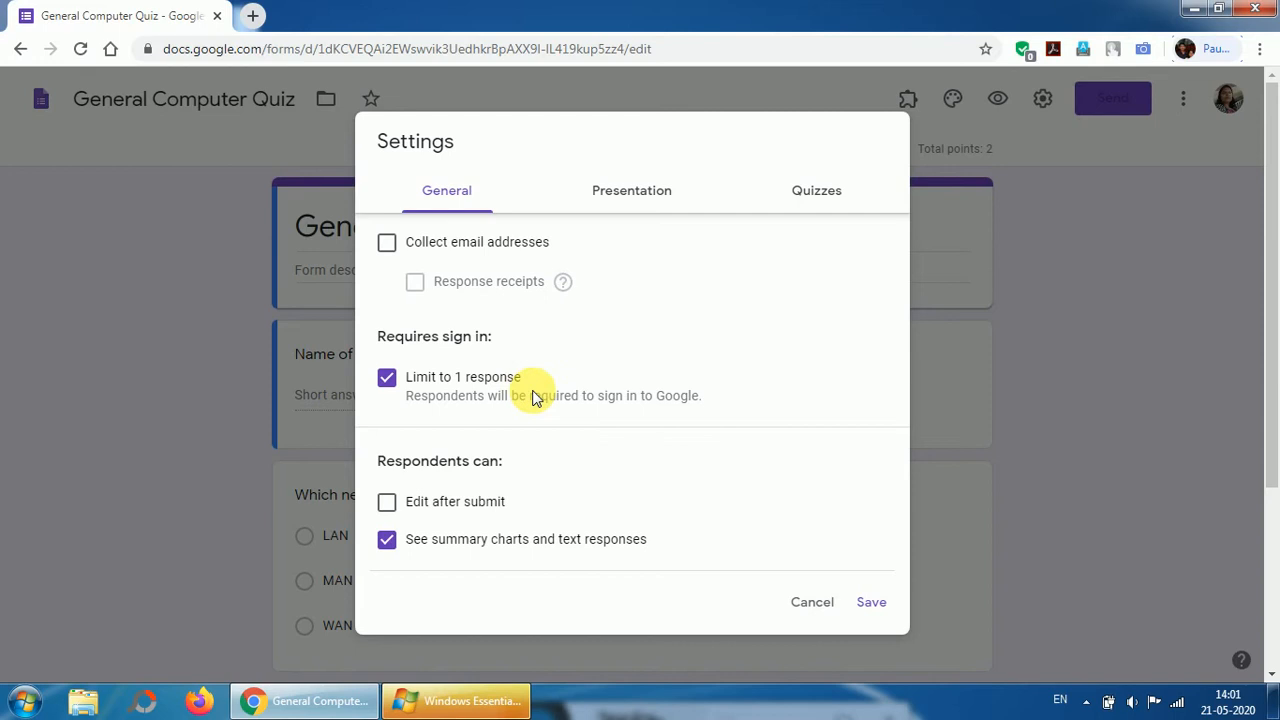
mouse_move(848, 580)
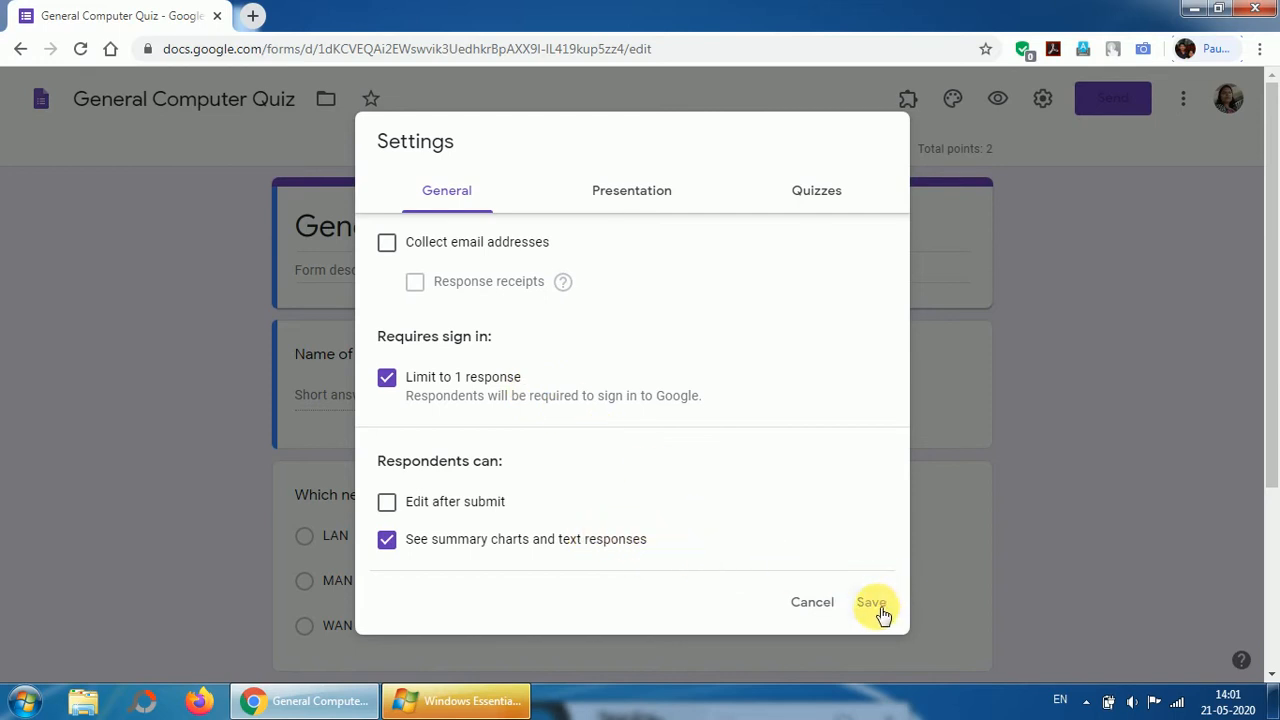
left_click(870, 602)
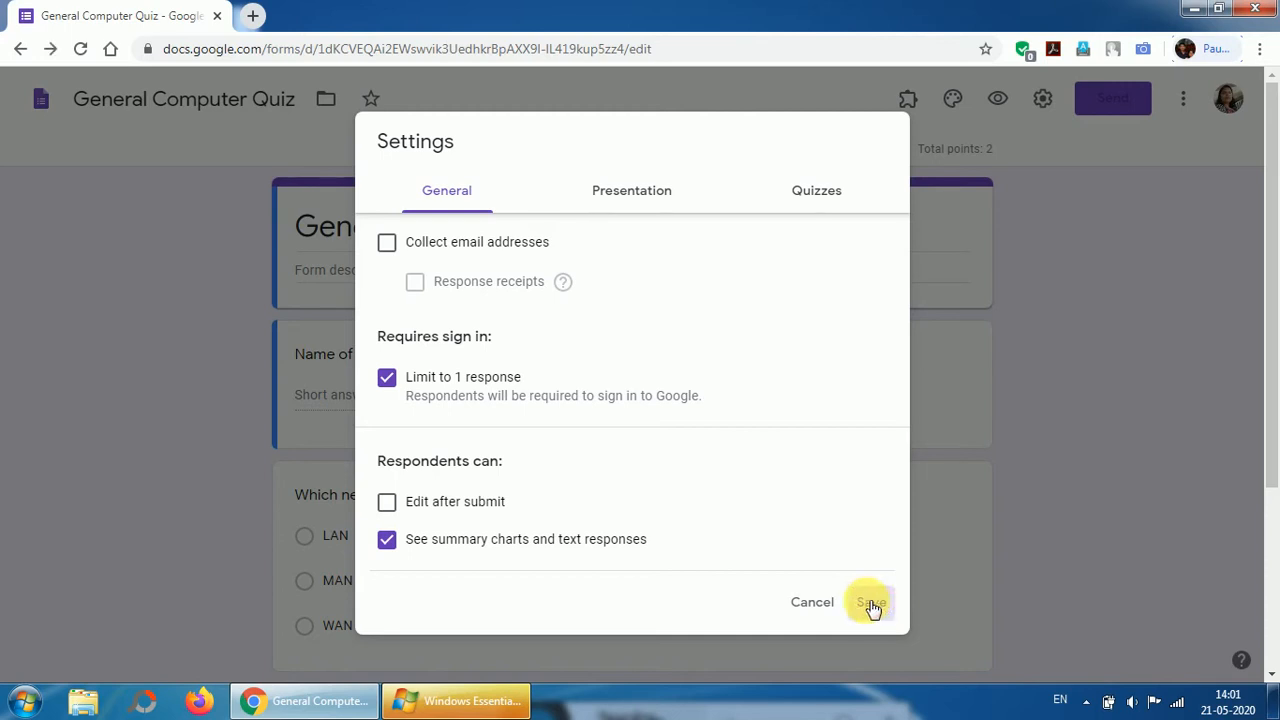
Step: Mark LAN as the correct answer, worth 1 point, for 'Which network is used in Schools?'
left_click(870, 600)
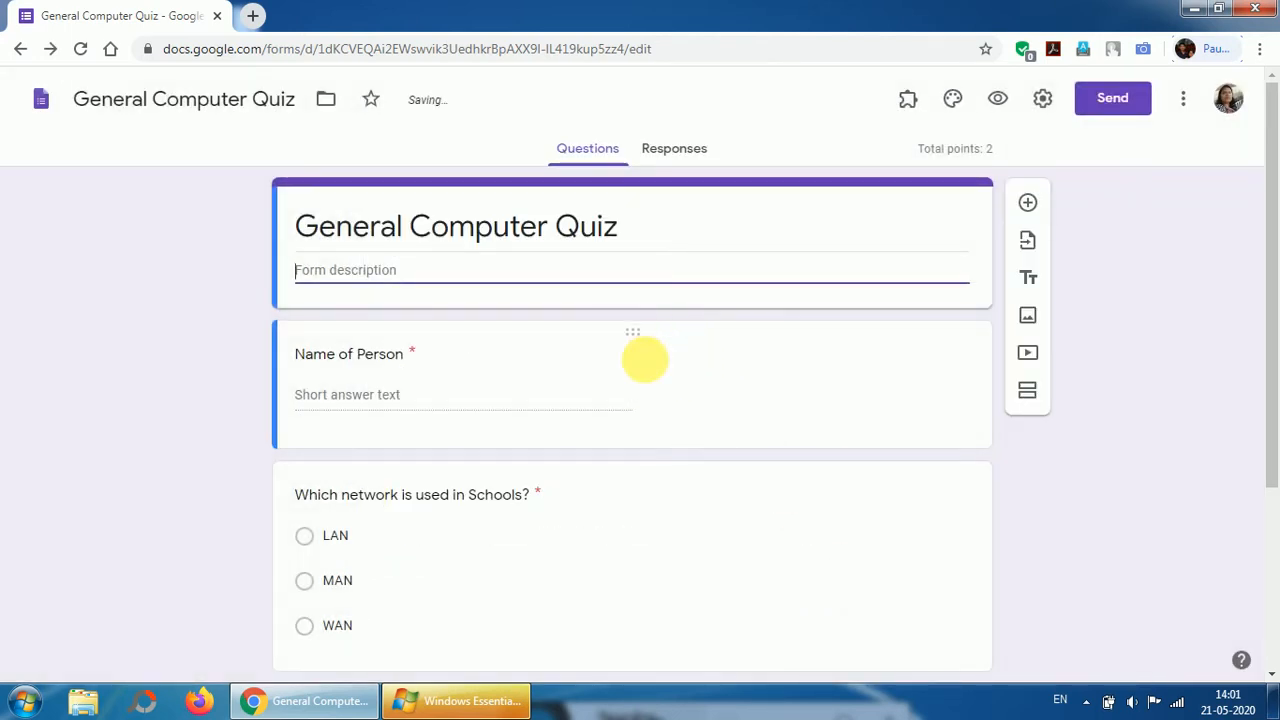
scroll("down", 3)
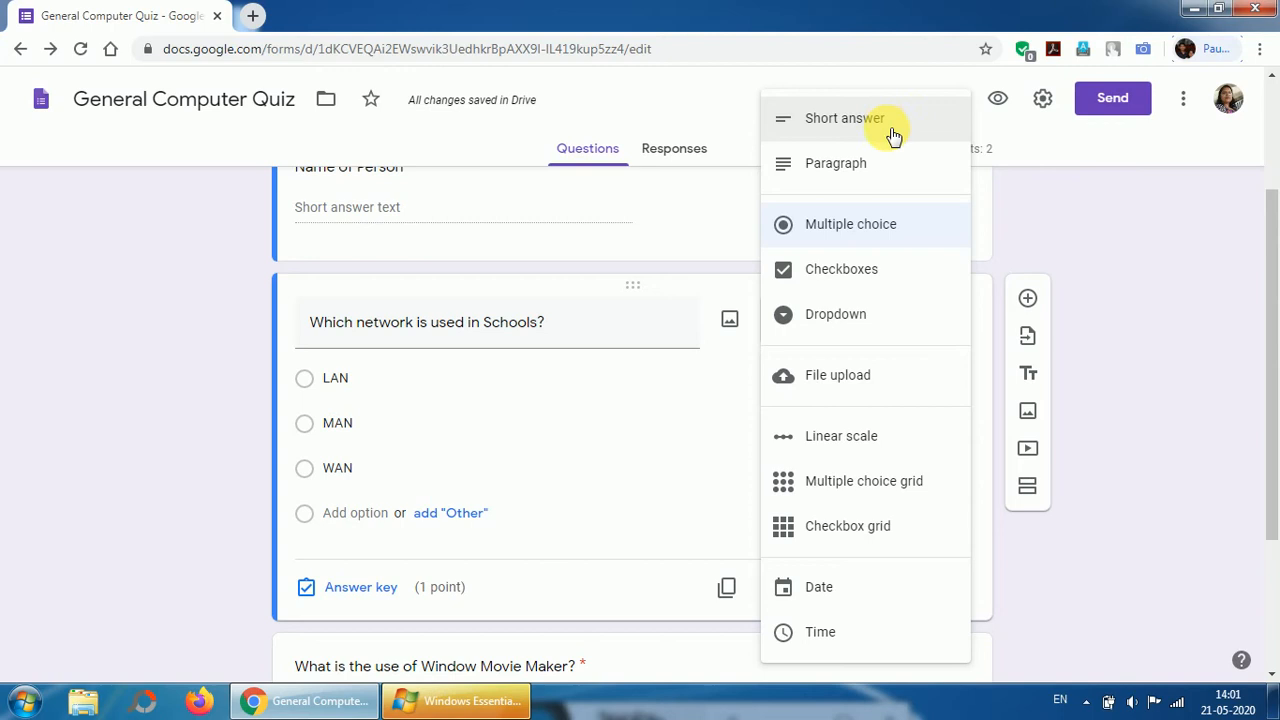
mouse_move(874, 312)
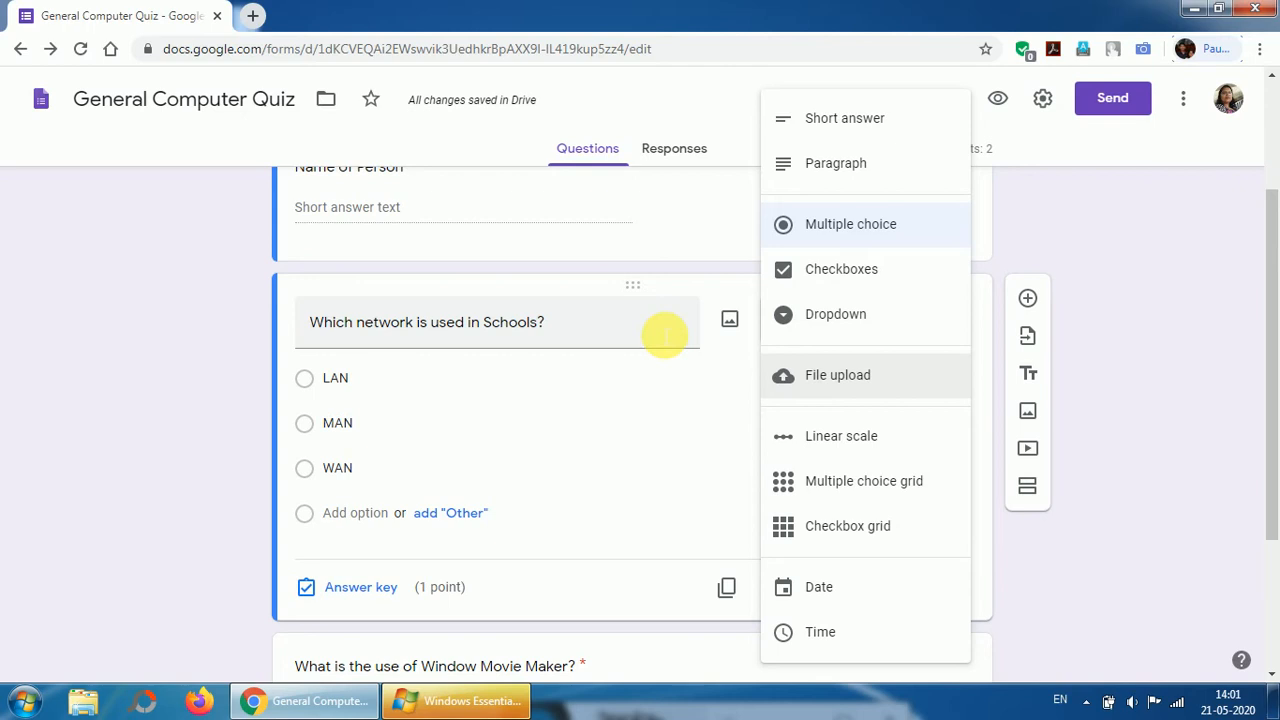
left_click(852, 224)
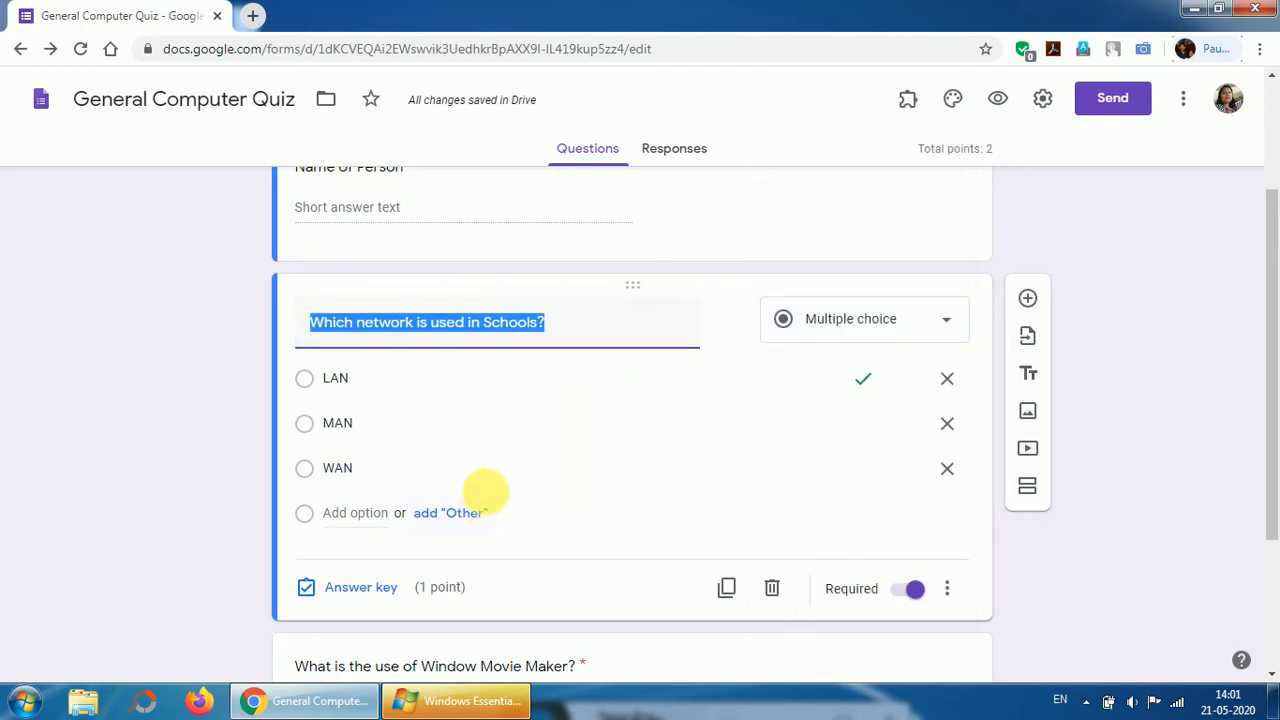
scroll("down", 3)
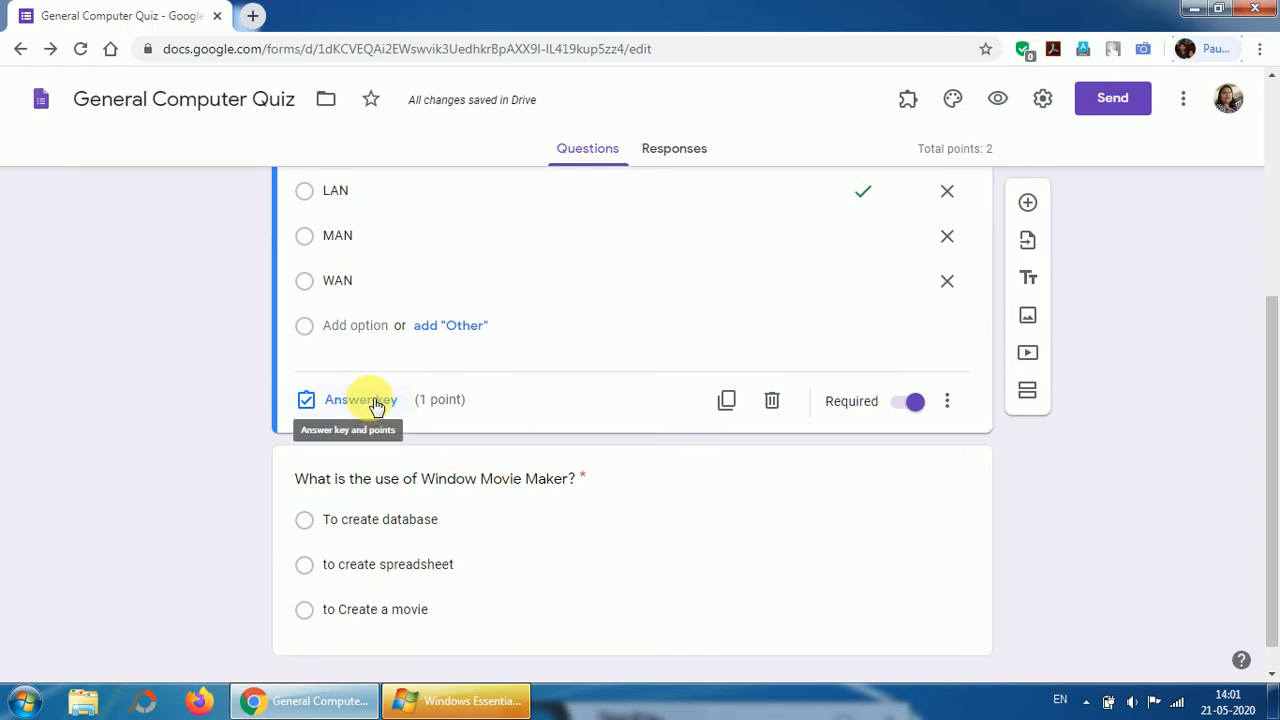
left_click(360, 400)
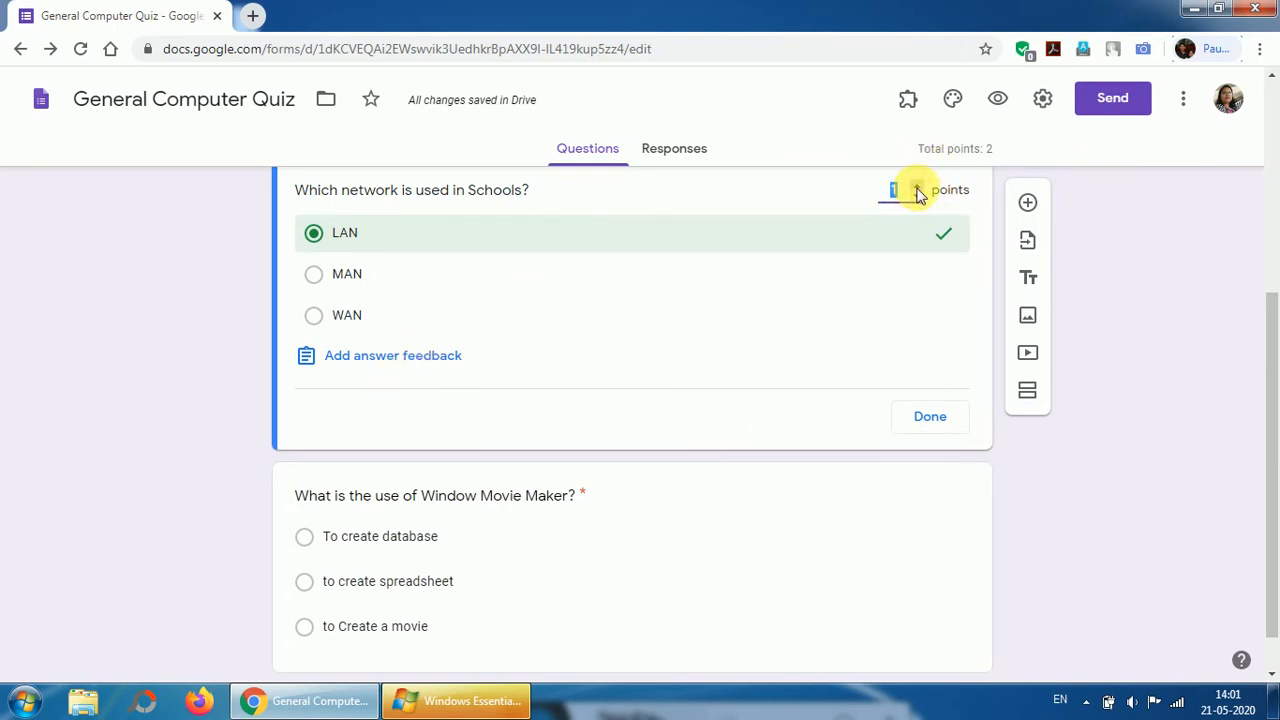
mouse_move(400, 232)
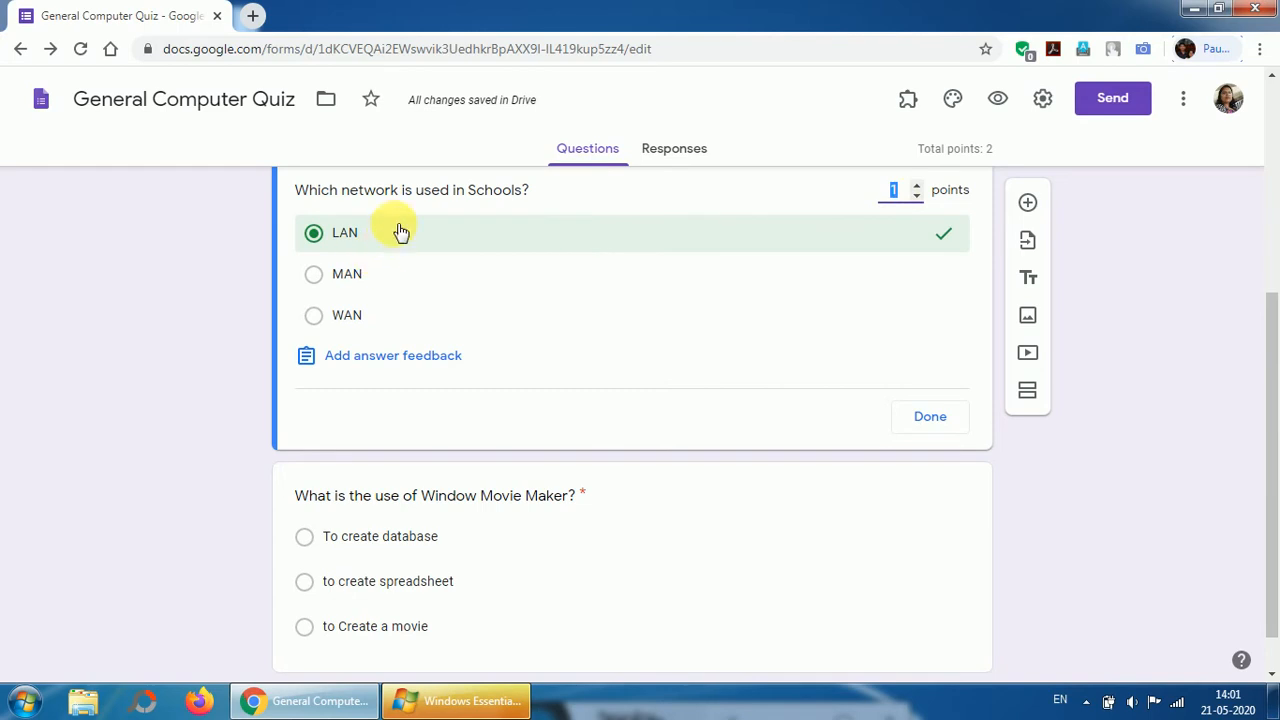
mouse_move(410, 232)
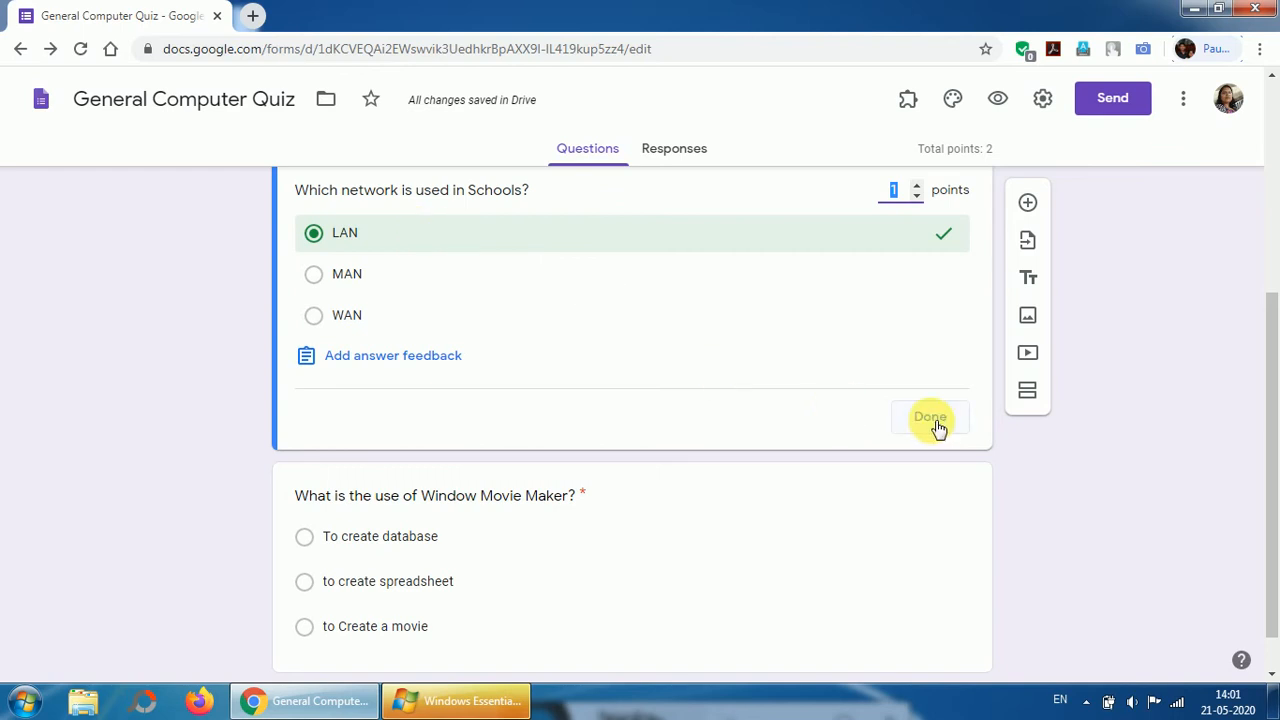
left_click(928, 418)
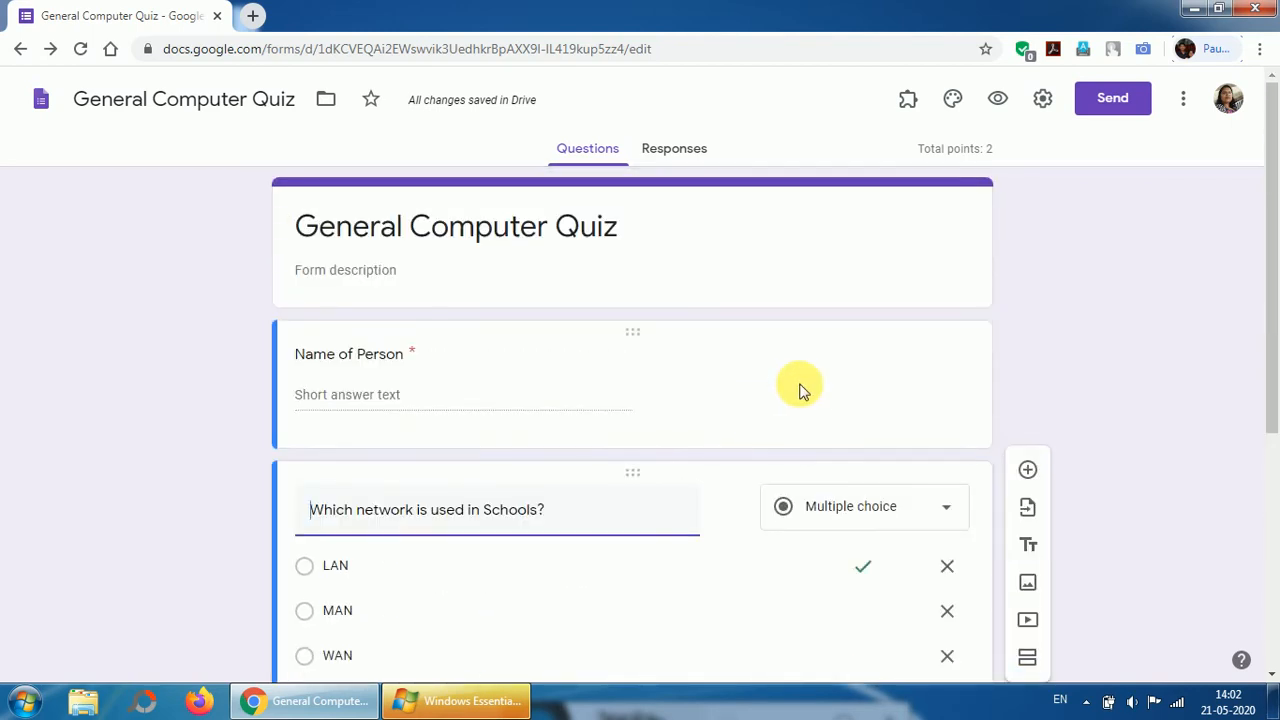
mouse_move(674, 148)
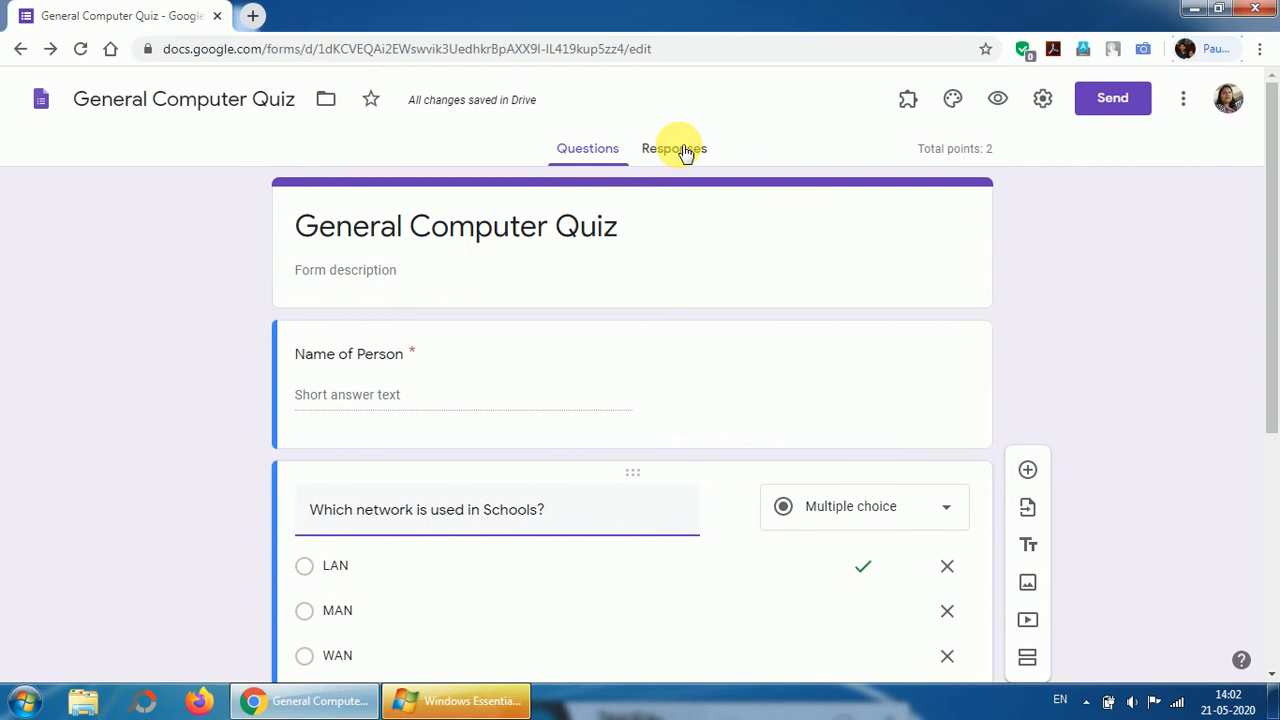
Step: On the Responses page, leave the quiz set to not accepting responses
left_click(682, 148)
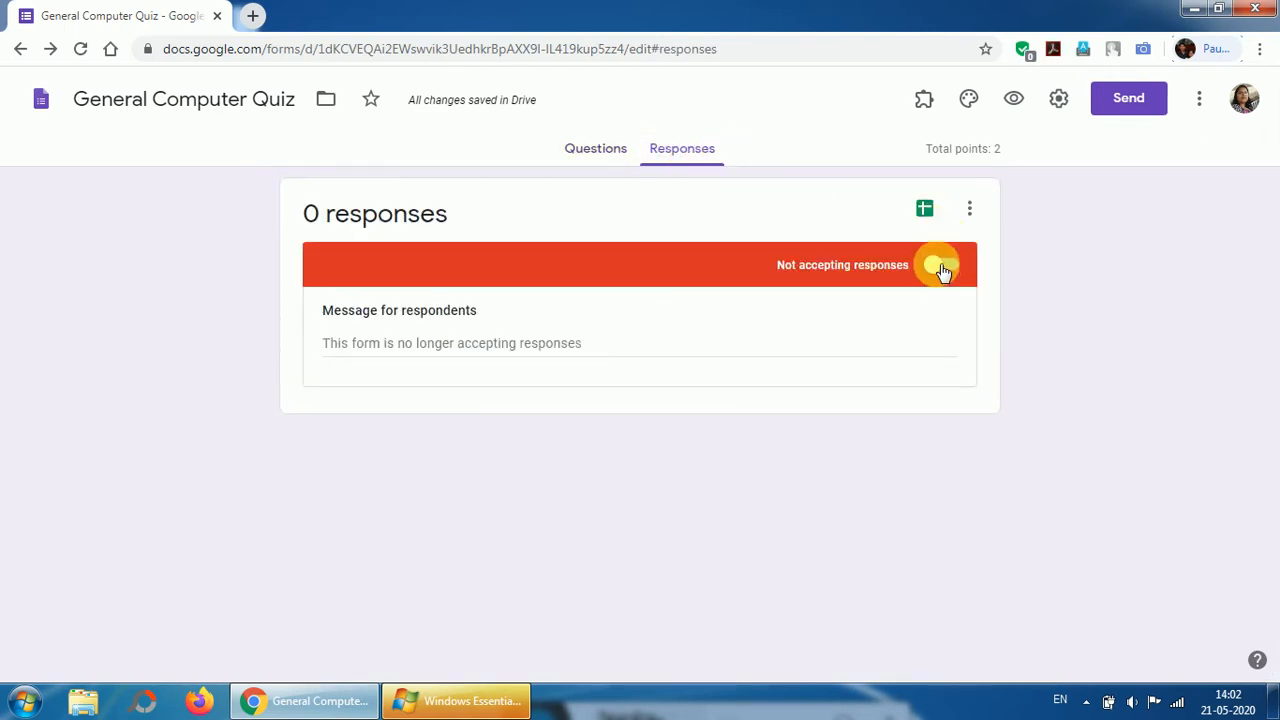
left_click(964, 264)
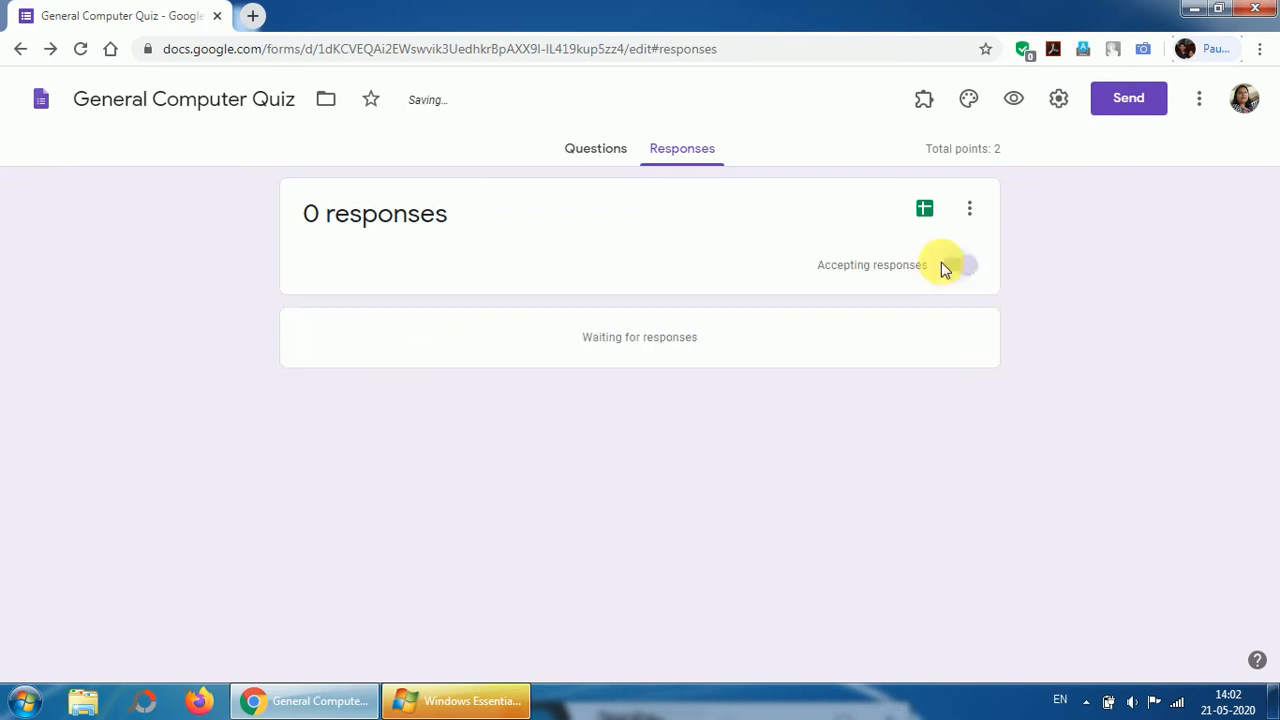
left_click(964, 264)
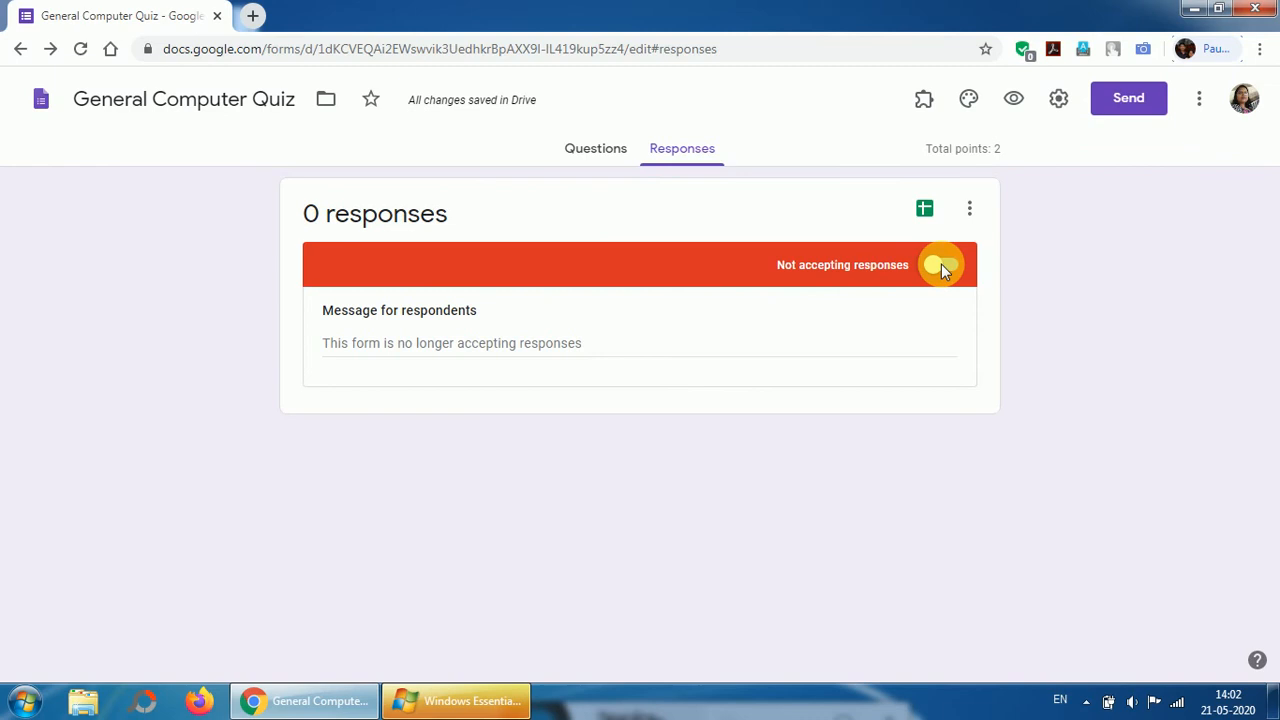
left_click(940, 264)
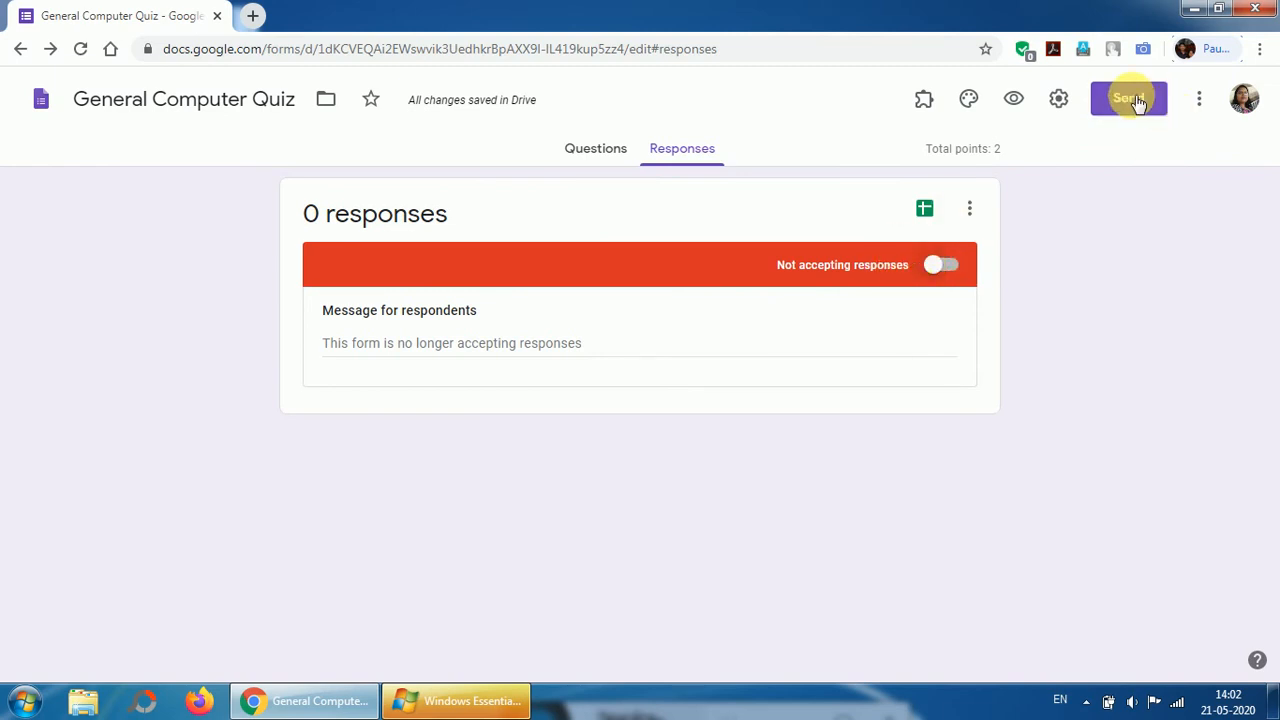
Step: Copy the quiz's shareable link from the Send dialog and close it
left_click(1128, 98)
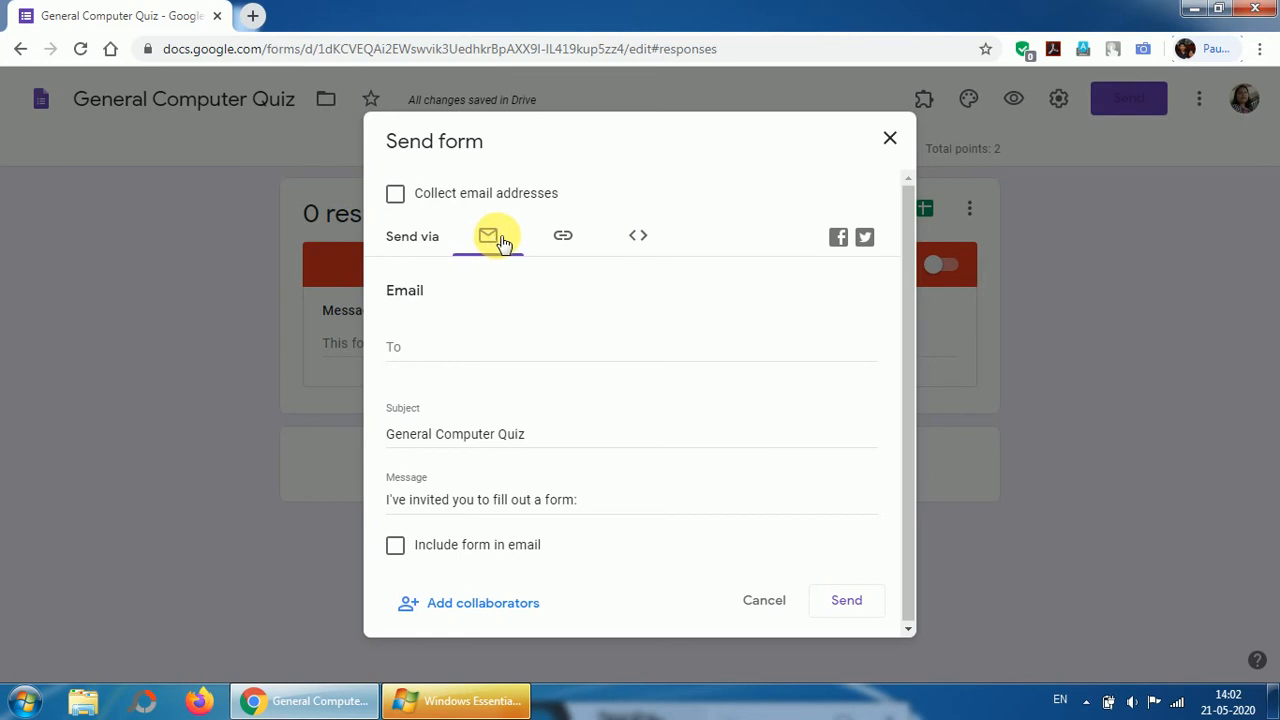
mouse_move(564, 236)
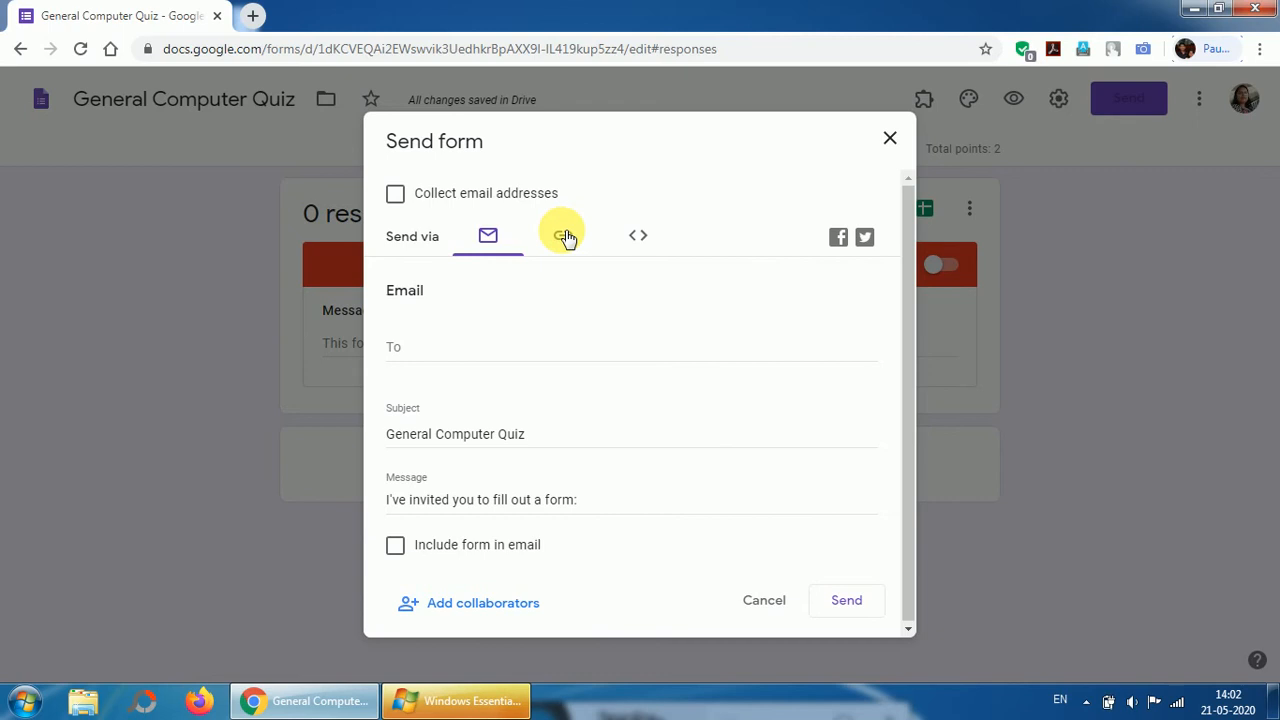
left_click(568, 236)
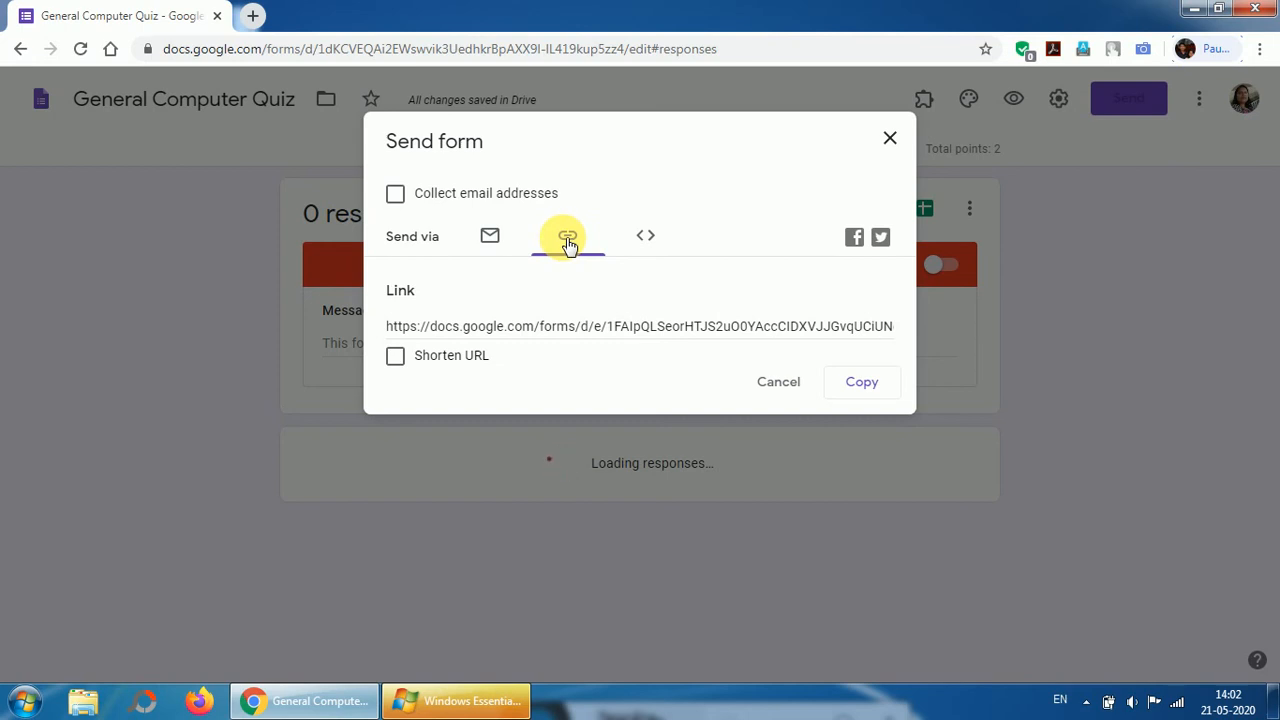
left_click(568, 236)
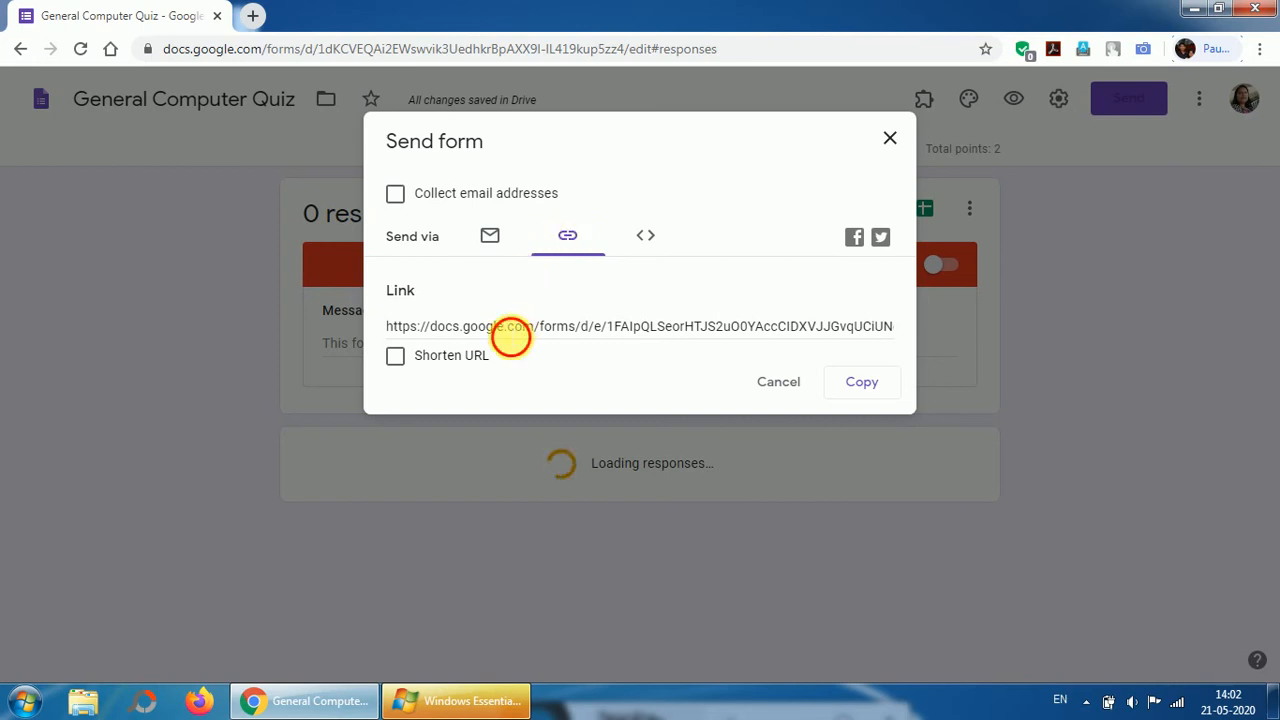
left_click(860, 380)
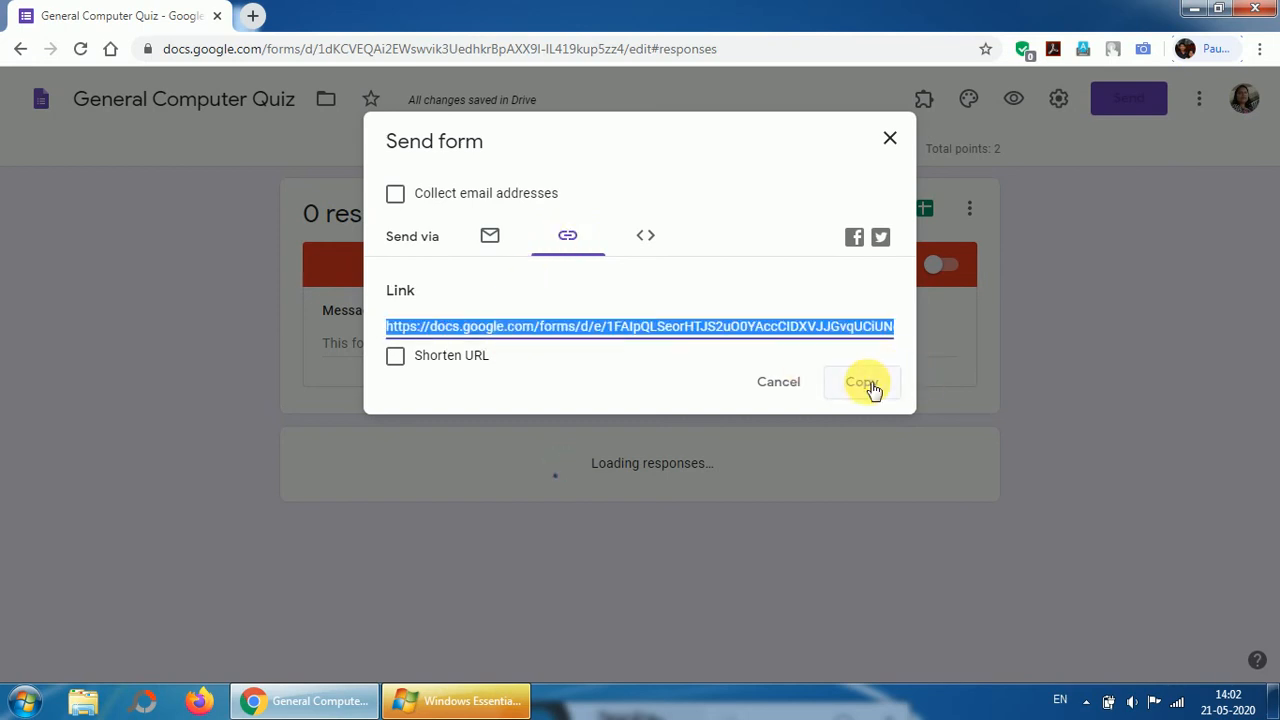
left_click(860, 380)
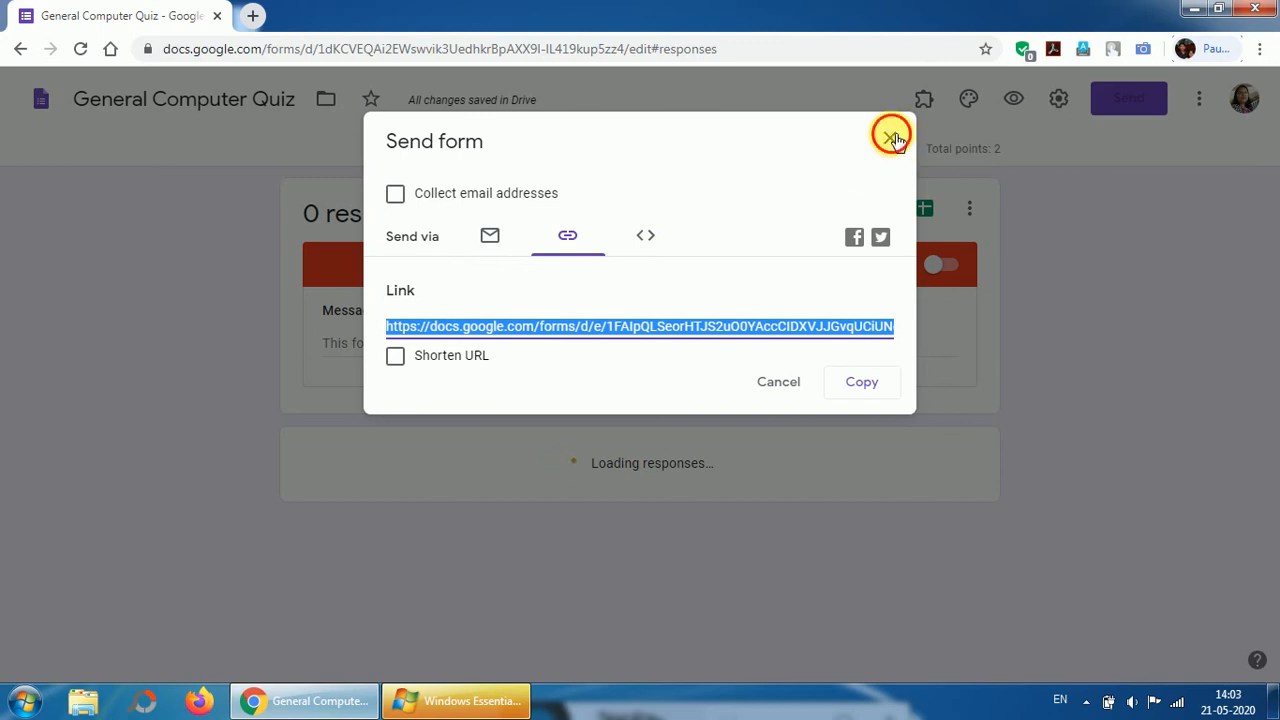
left_click(890, 136)
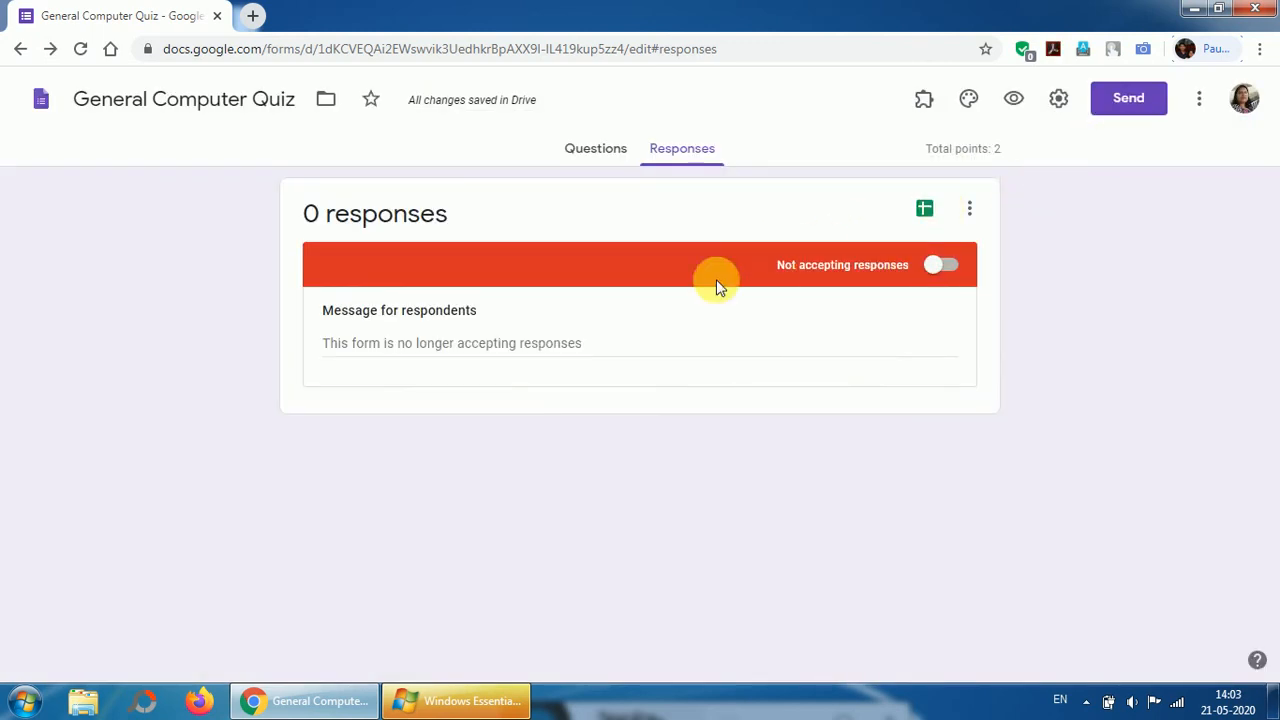
Step: Return to the Questions view with all changes saved in Drive, then go back
left_click(588, 148)
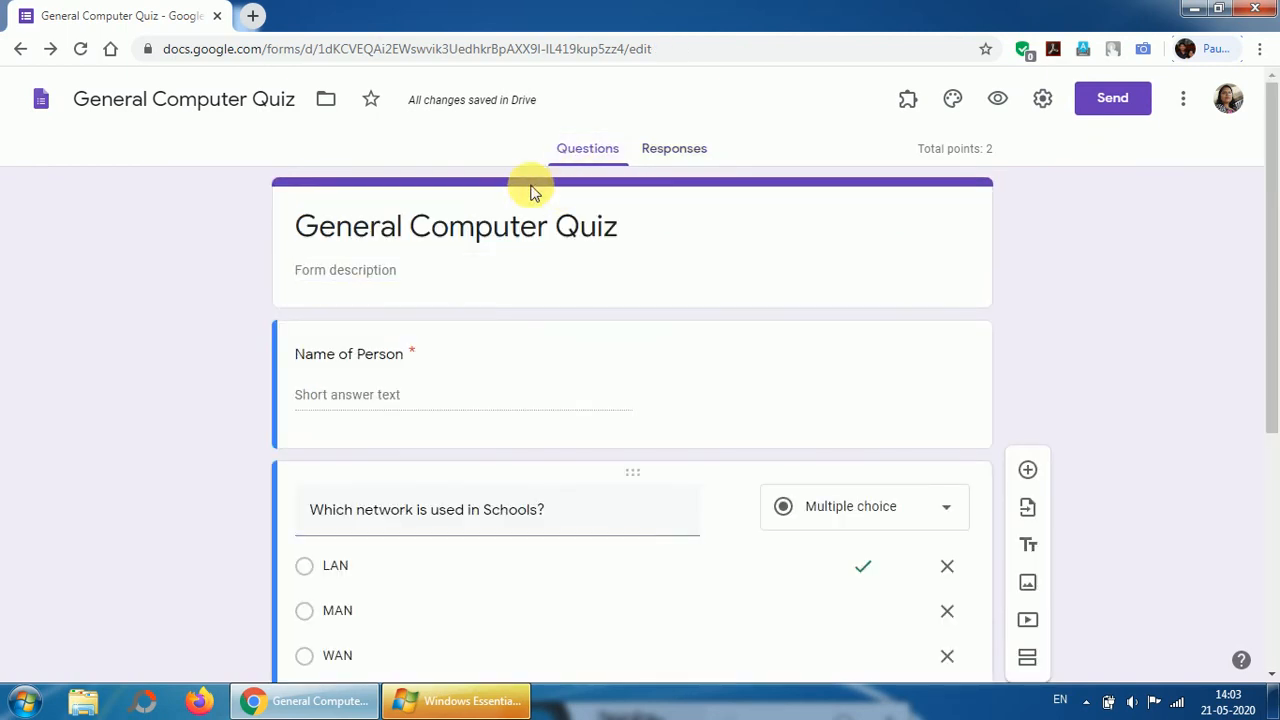
mouse_move(460, 100)
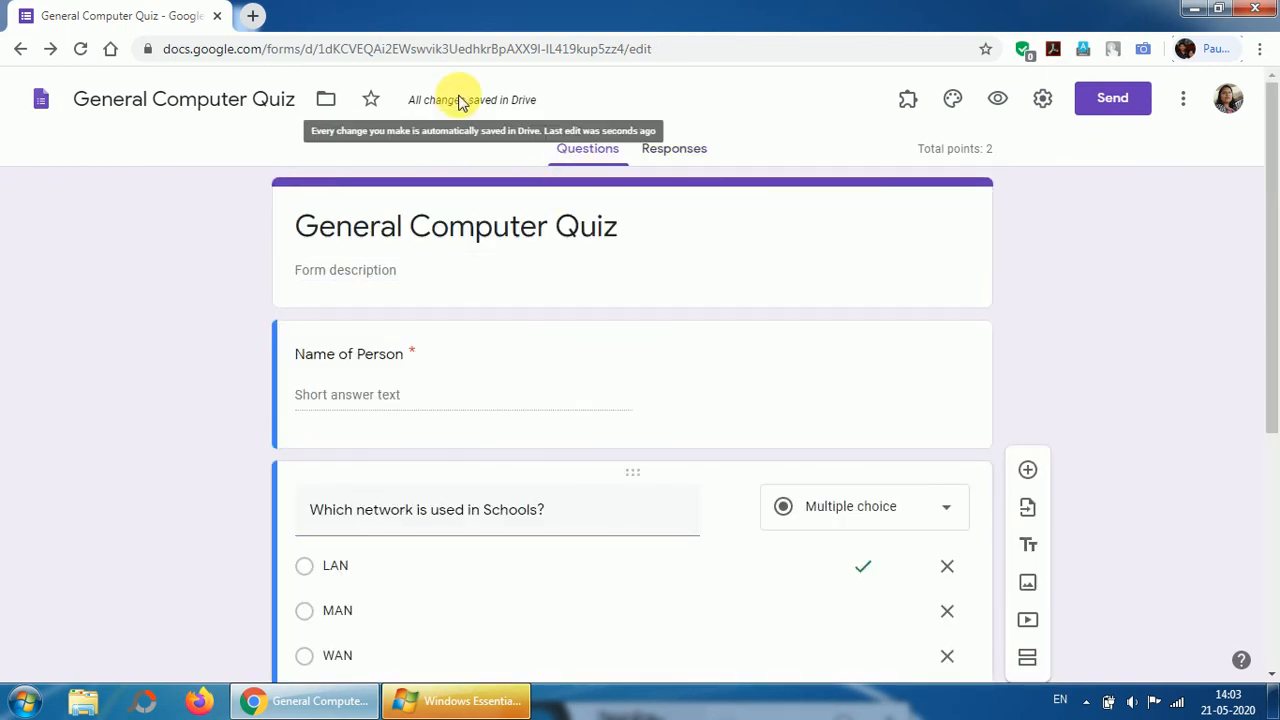
mouse_move(510, 118)
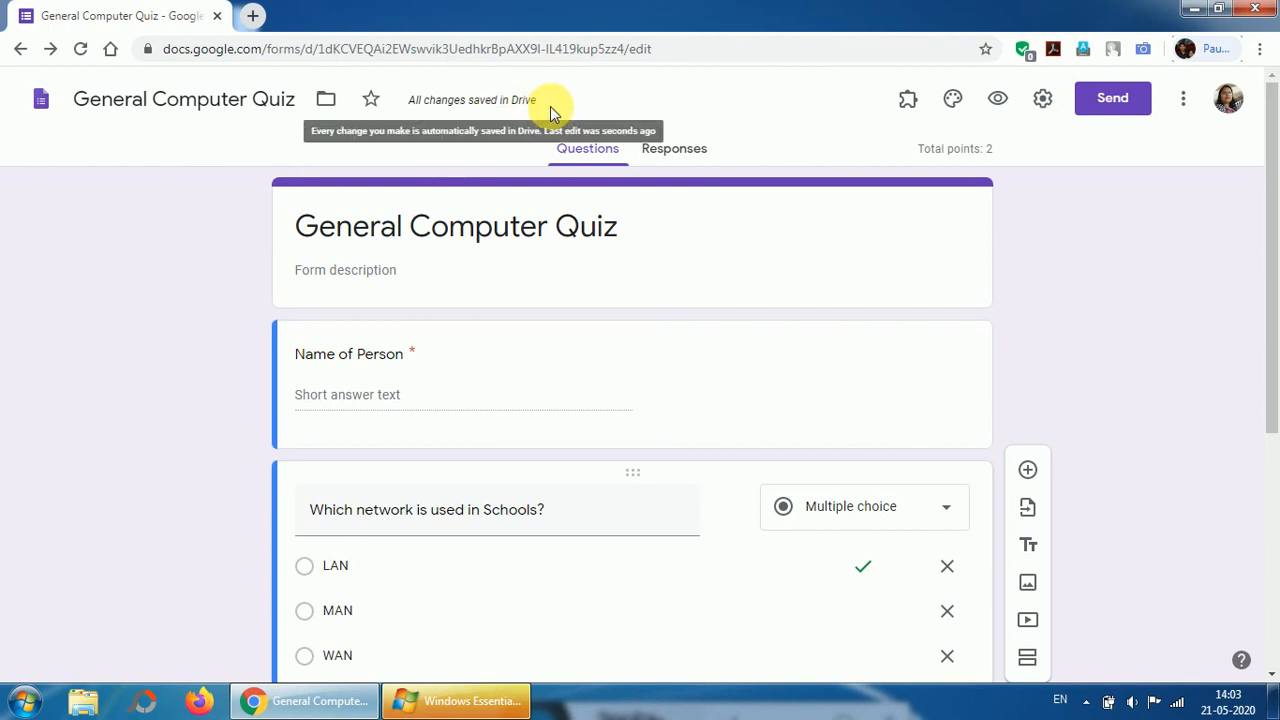
mouse_move(196, 140)
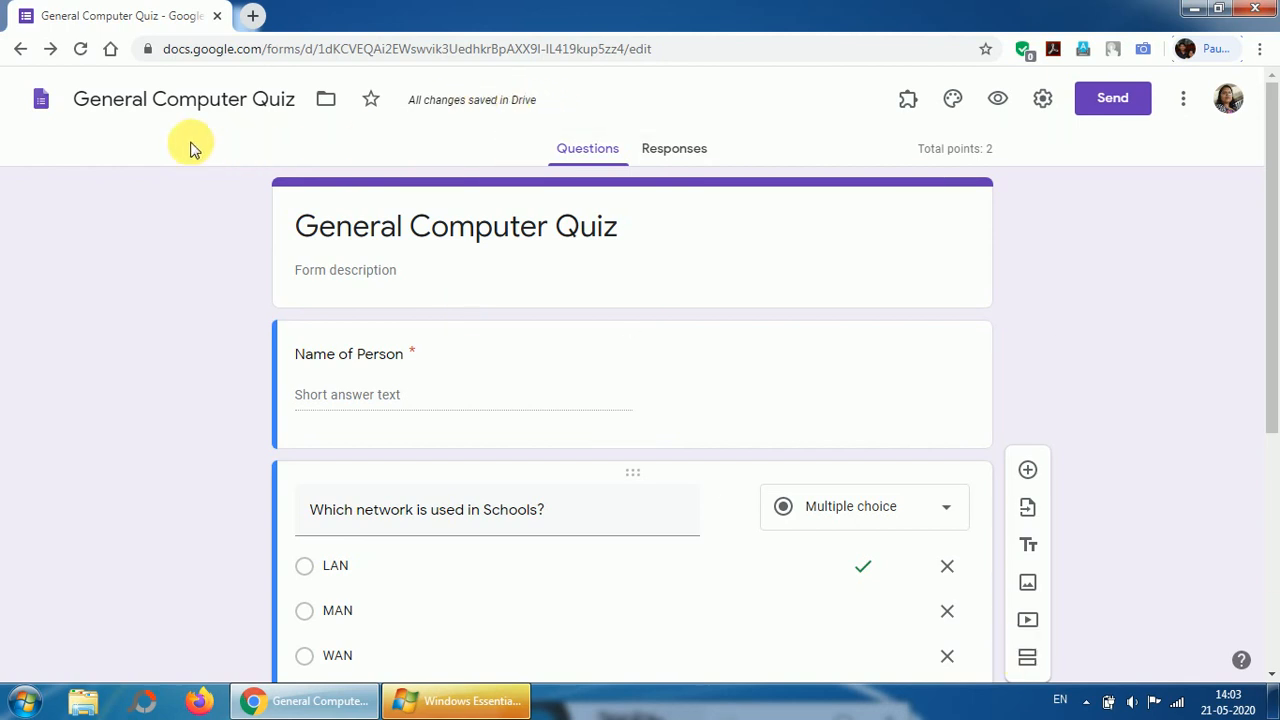
mouse_move(324, 100)
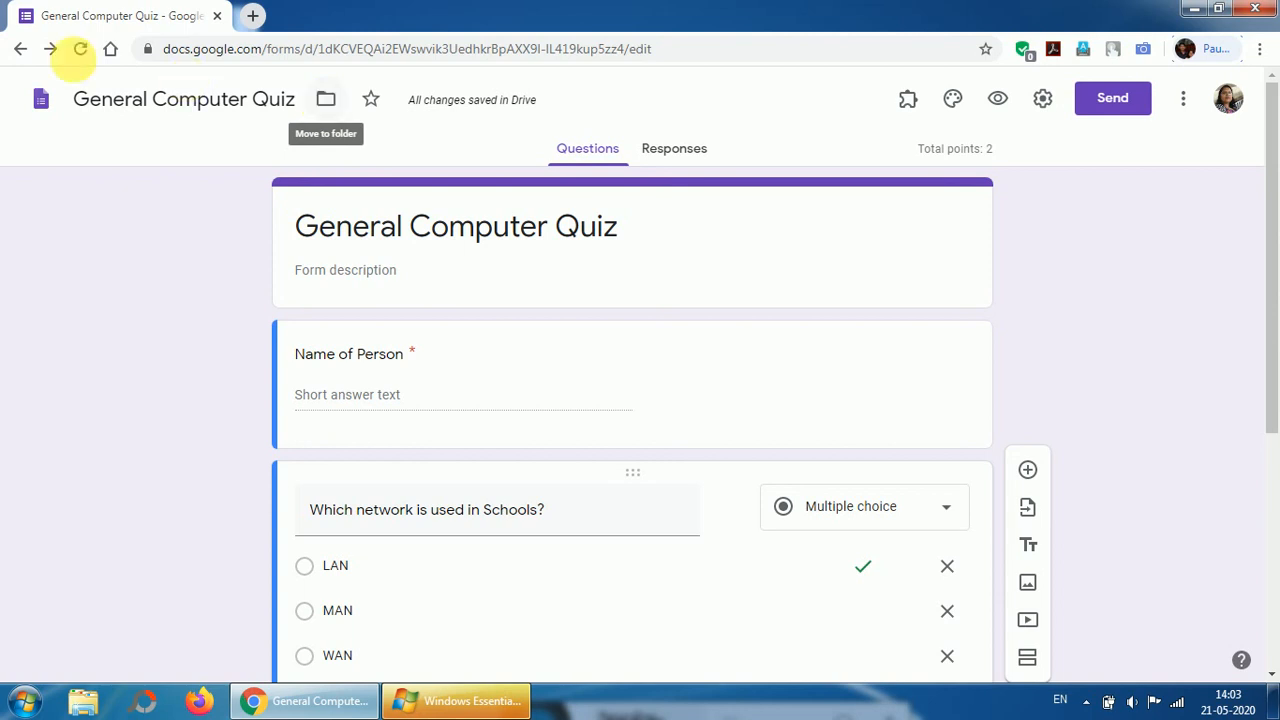
left_click(20, 48)
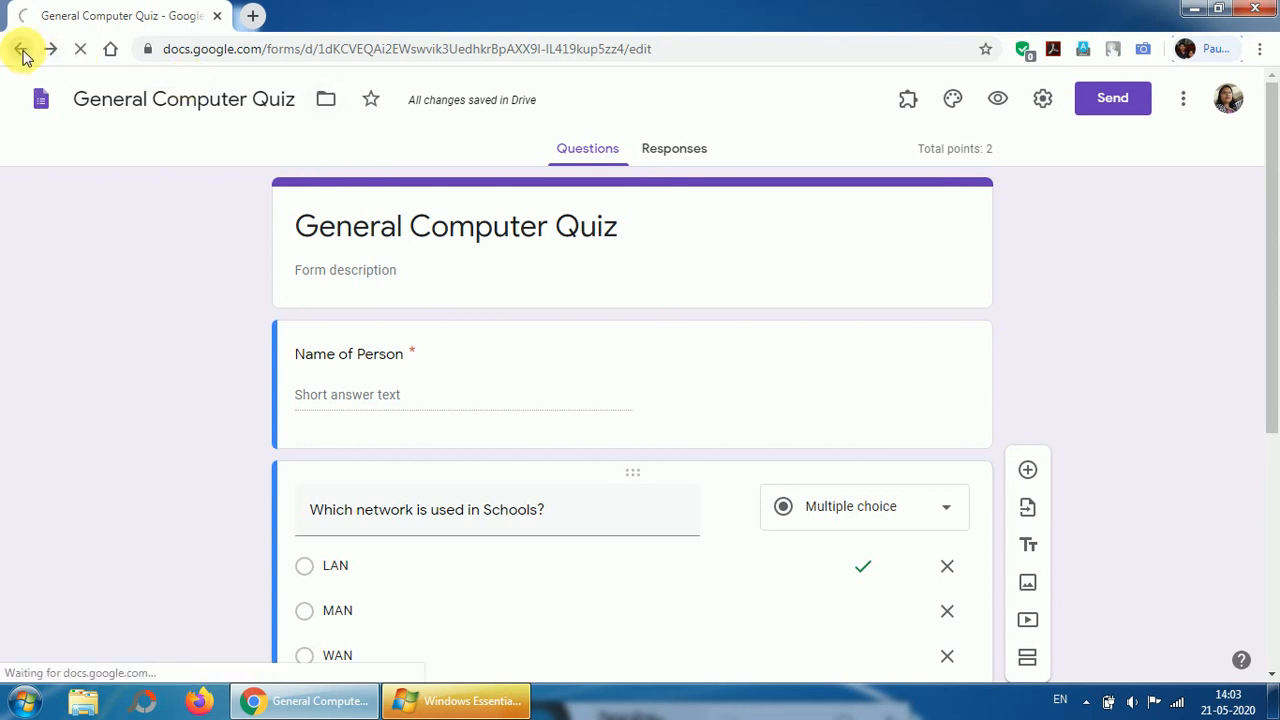
Step: Confirm General Computer Quiz is listed first under Recent forms on the home page
left_click(22, 48)
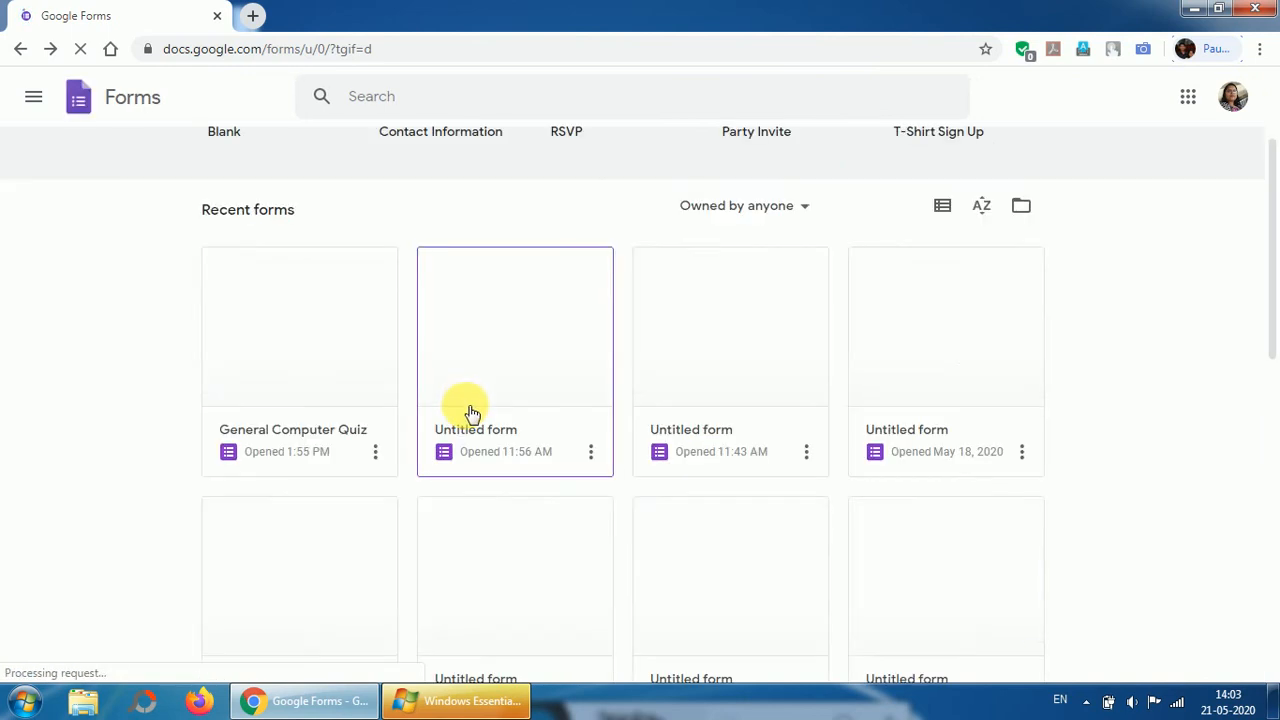
scroll("down", 3)
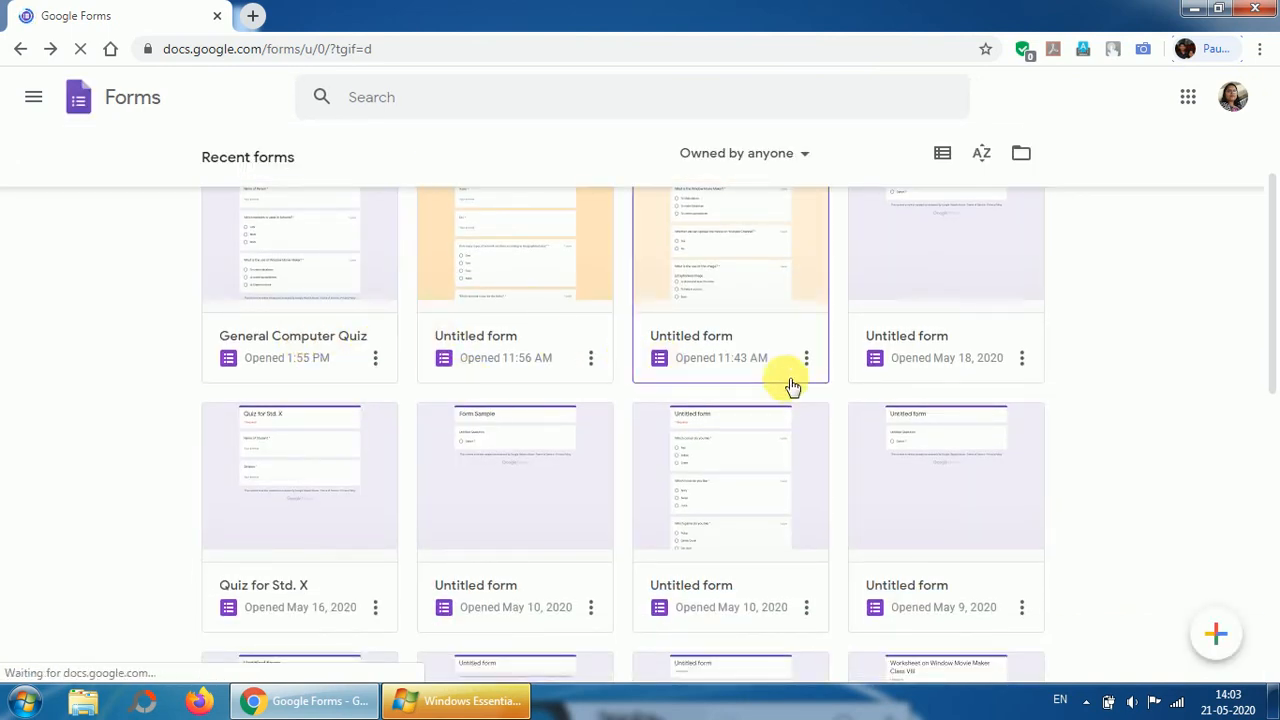
scroll("down", 3)
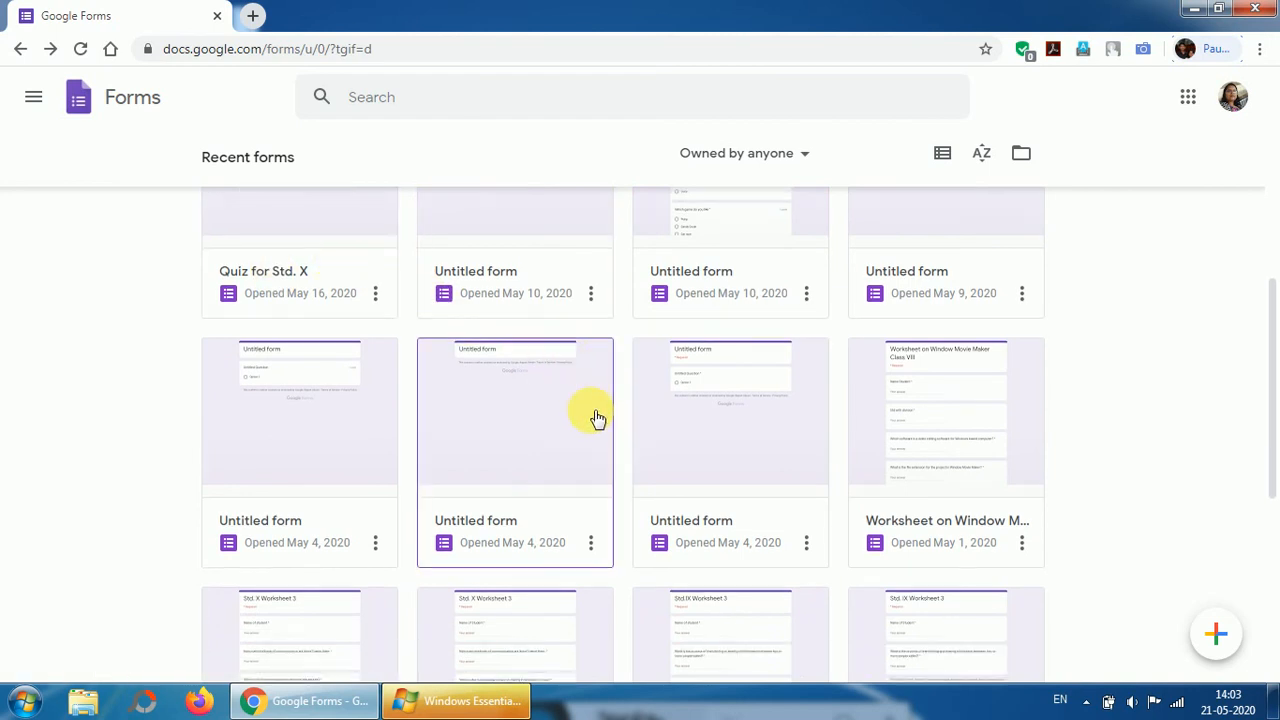
scroll("down", 3)
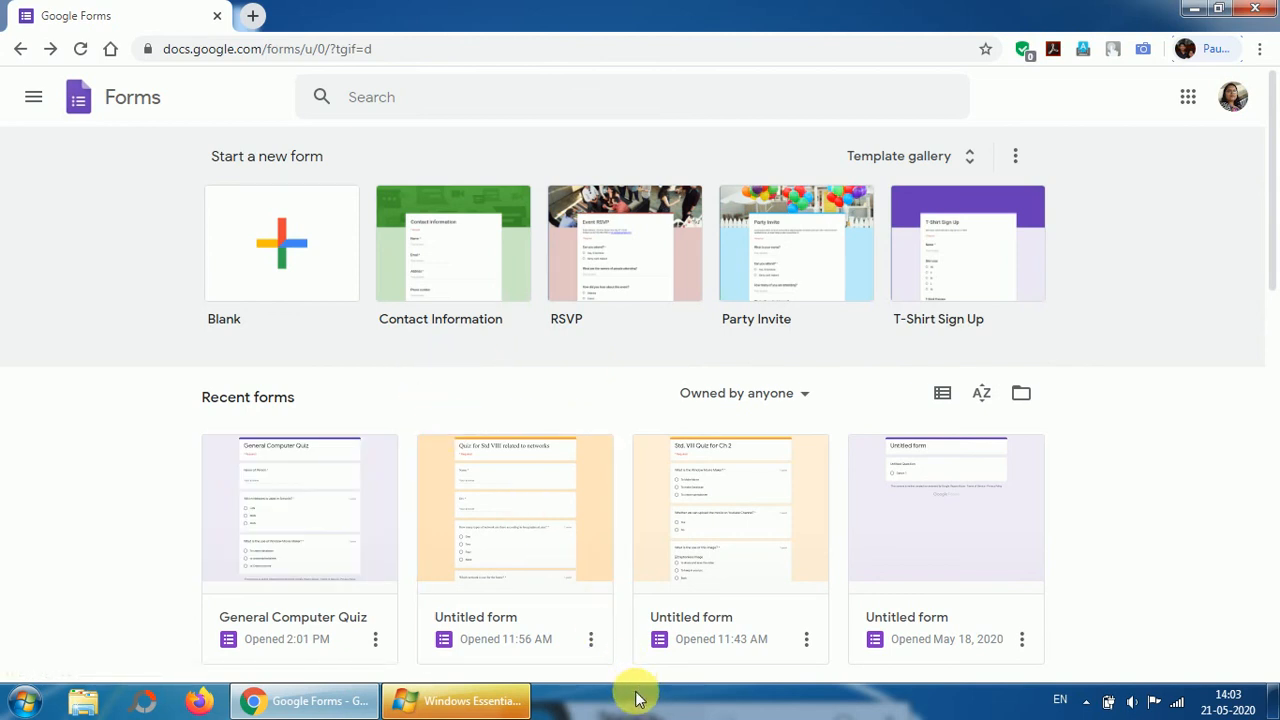
mouse_move(664, 704)
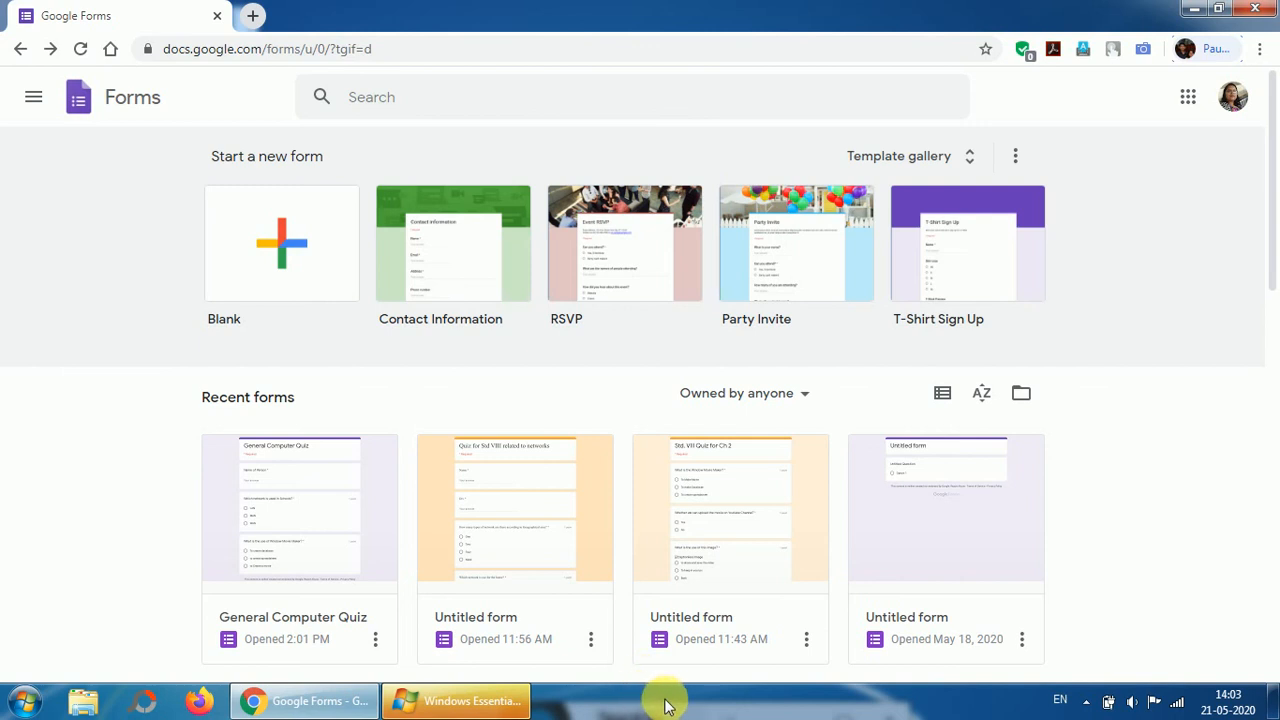